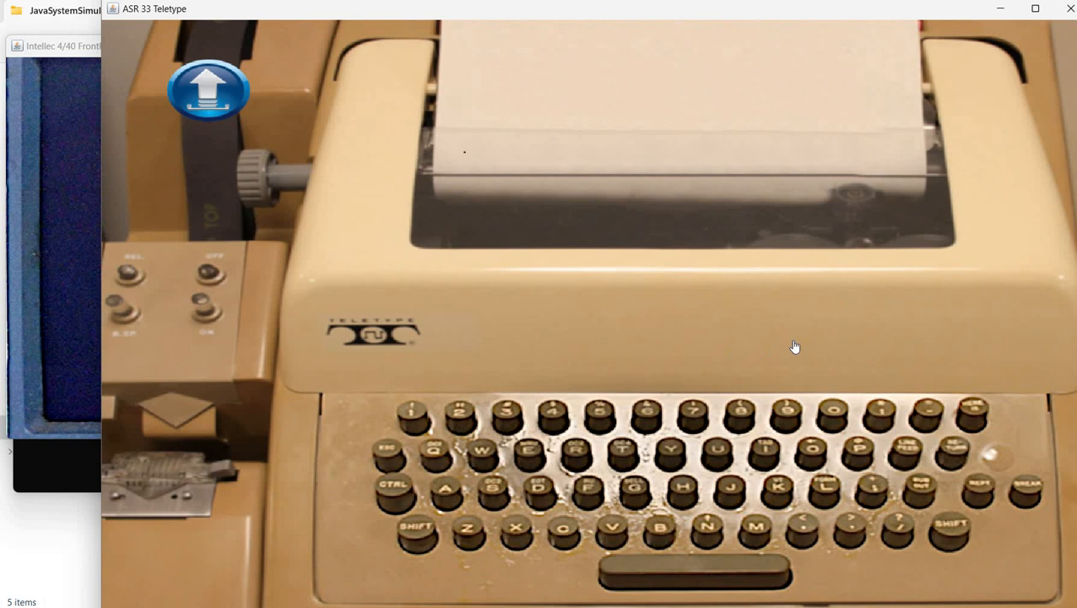
mouse_move(792, 338)
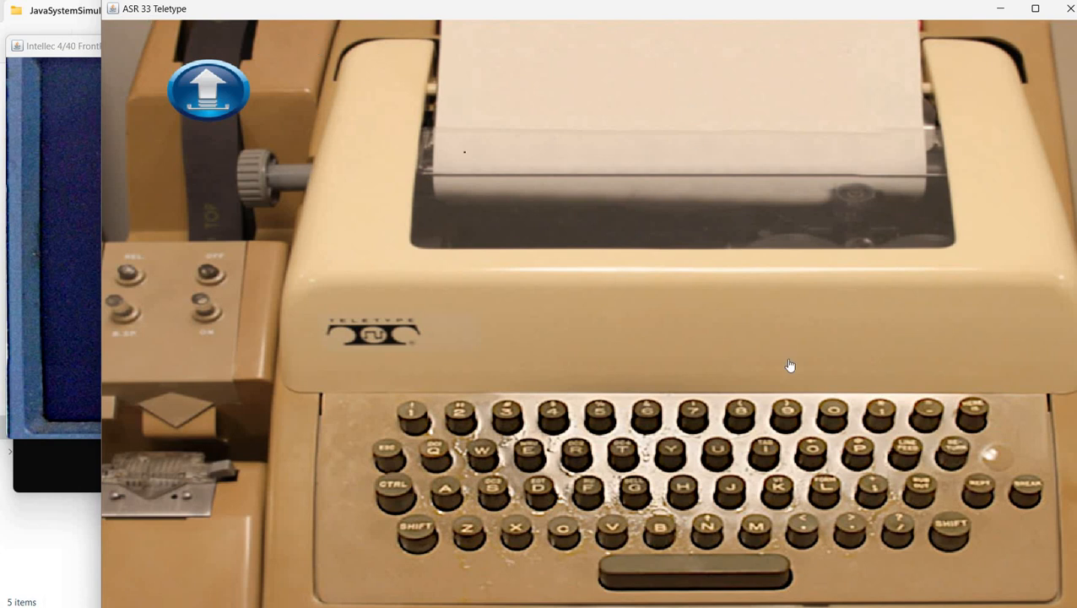
mouse_move(86, 94)
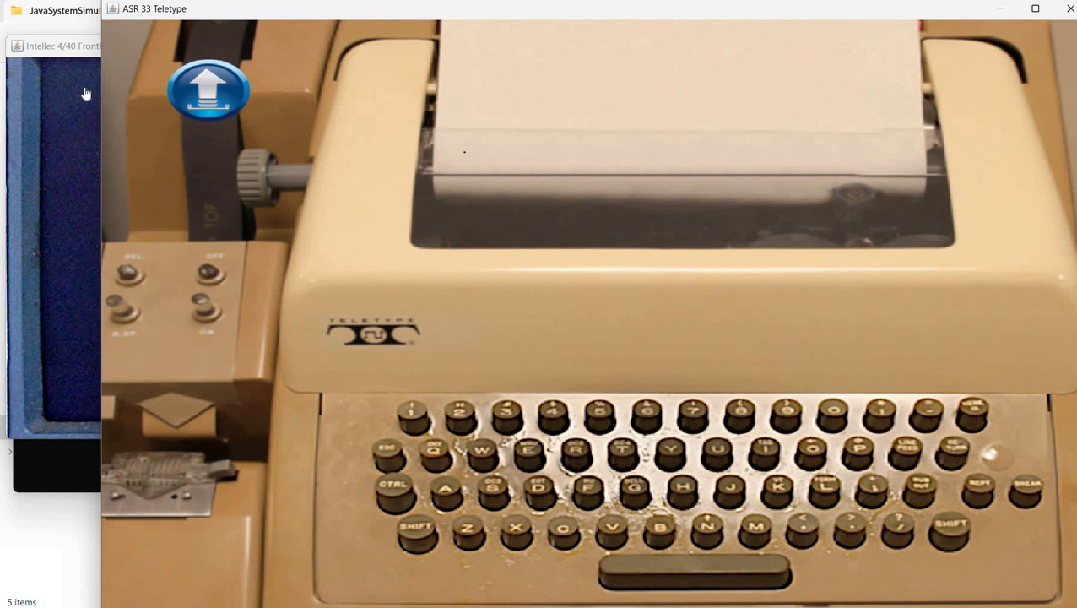
mouse_move(64, 53)
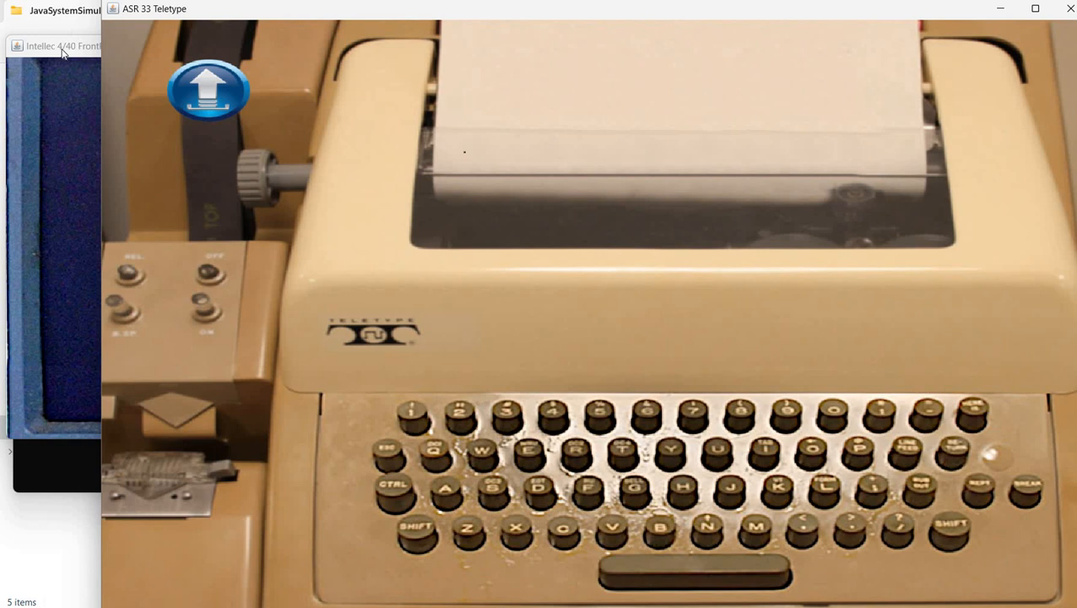
- Bring the Intellec 4/40 front panel window in front of the teletype
left_click(54, 46)
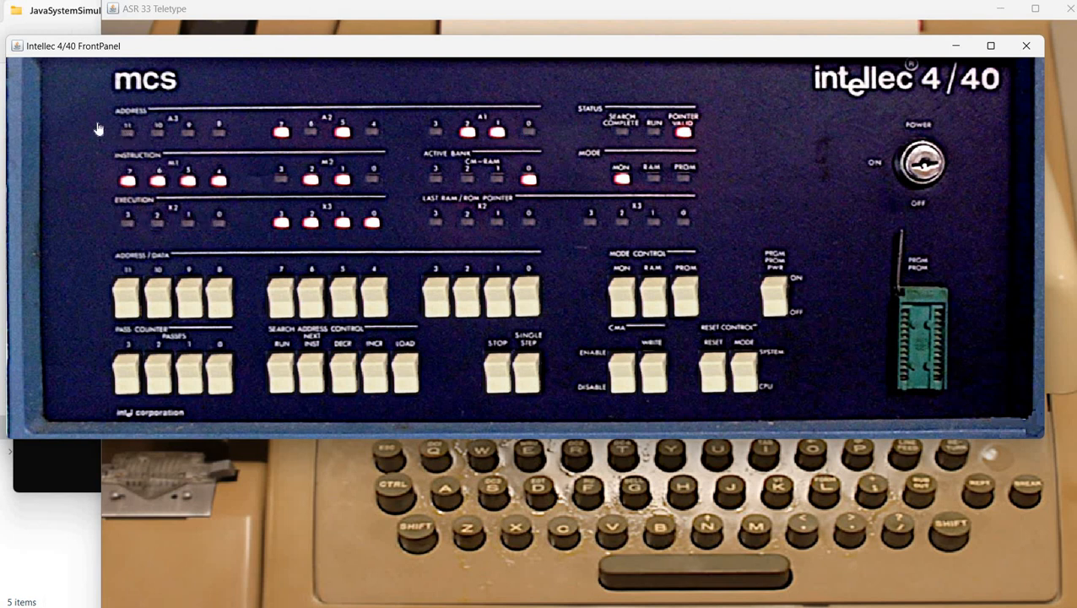
mouse_move(103, 66)
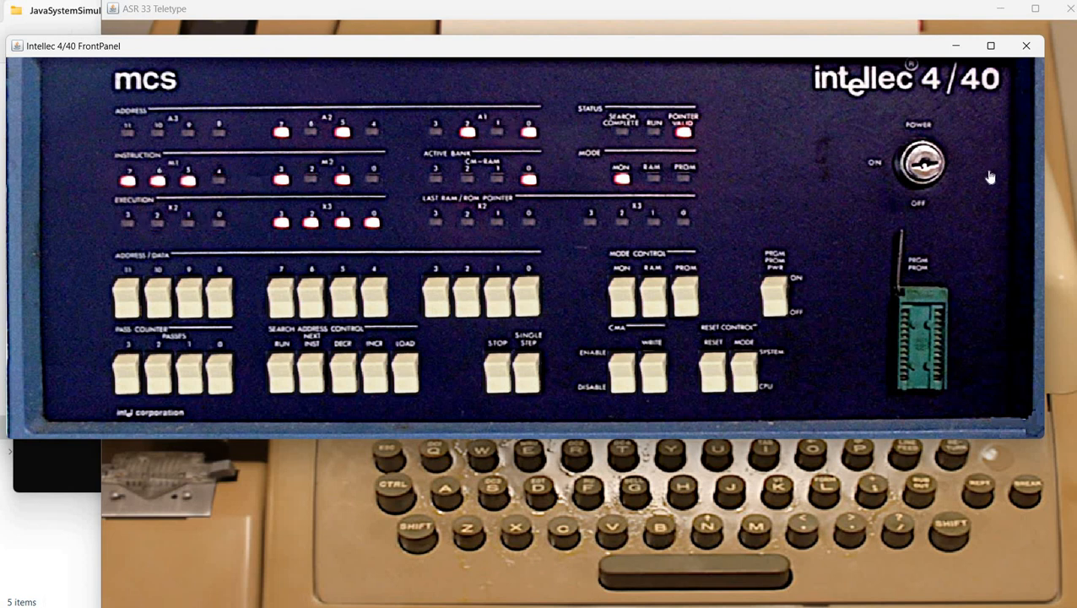
mouse_move(966, 183)
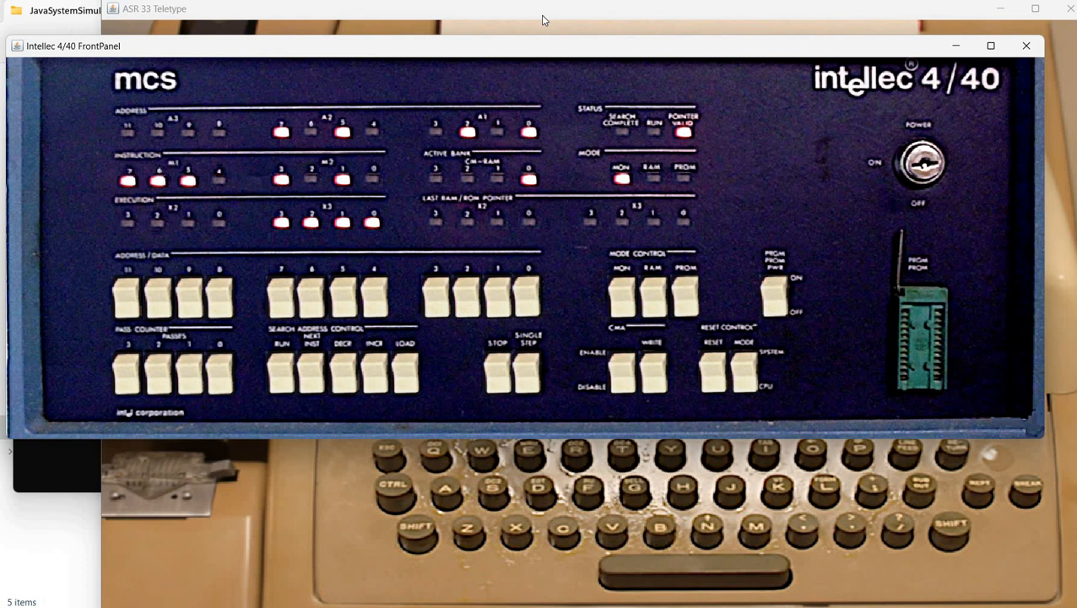
- Bring the ASR 33 Teletype window back in front of the front panel
left_click(155, 9)
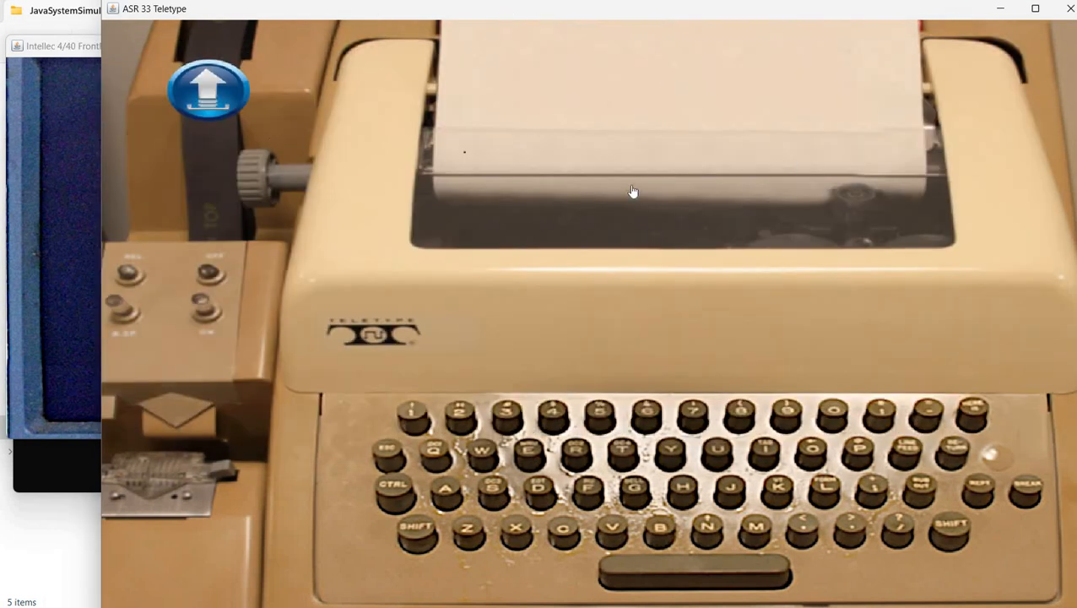
mouse_move(564, 273)
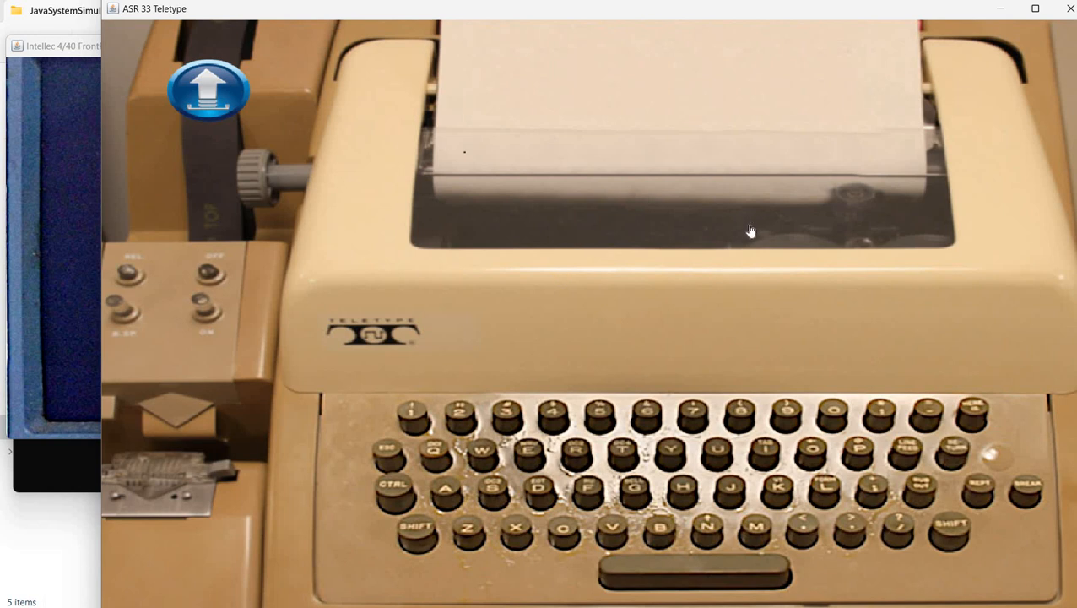
mouse_move(733, 225)
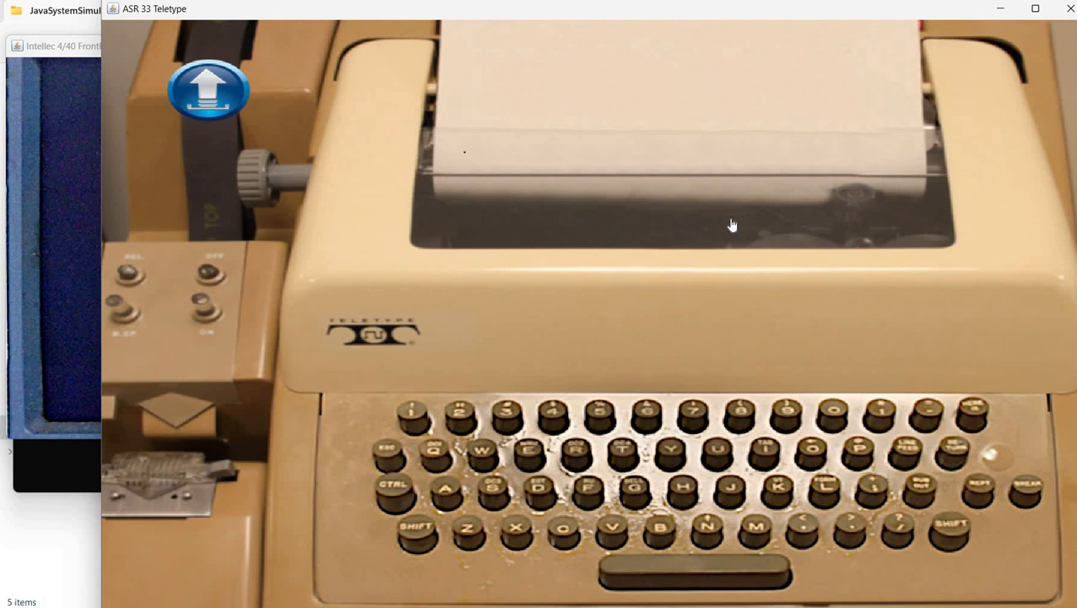
mouse_move(600, 331)
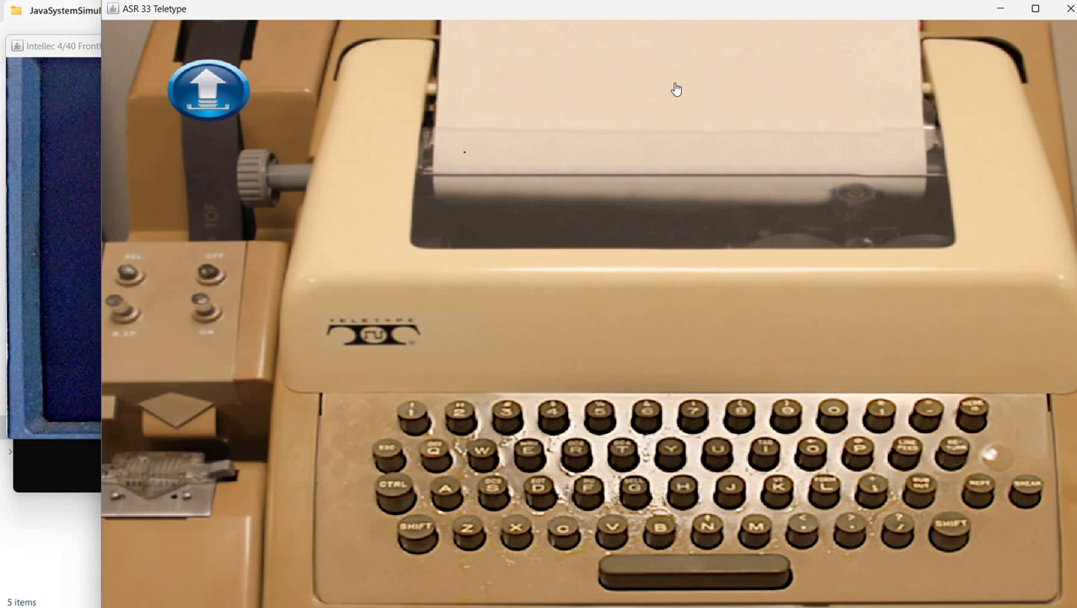
mouse_move(662, 236)
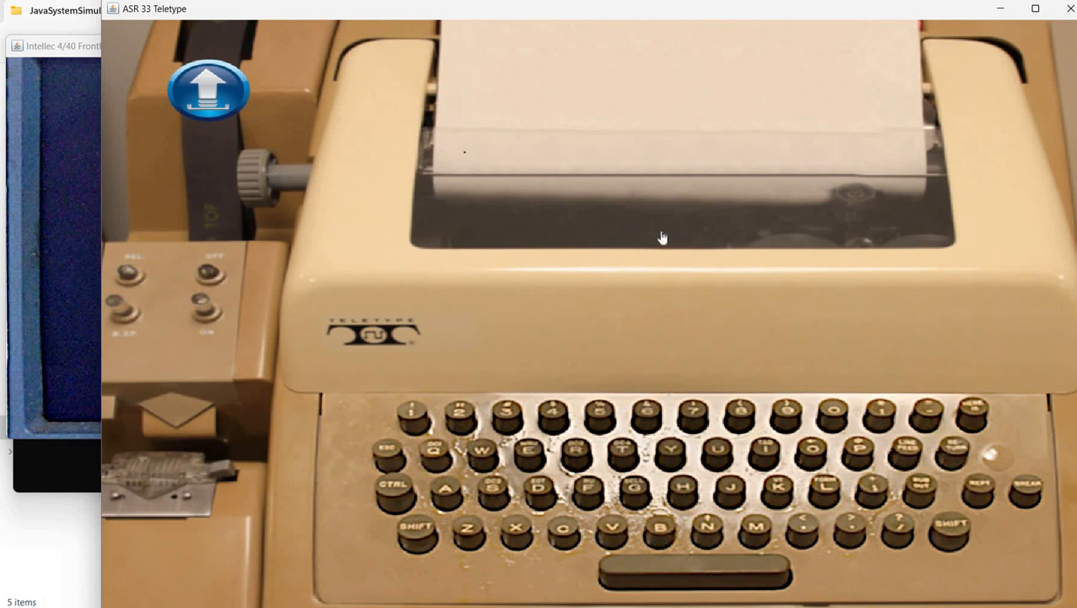
mouse_move(659, 243)
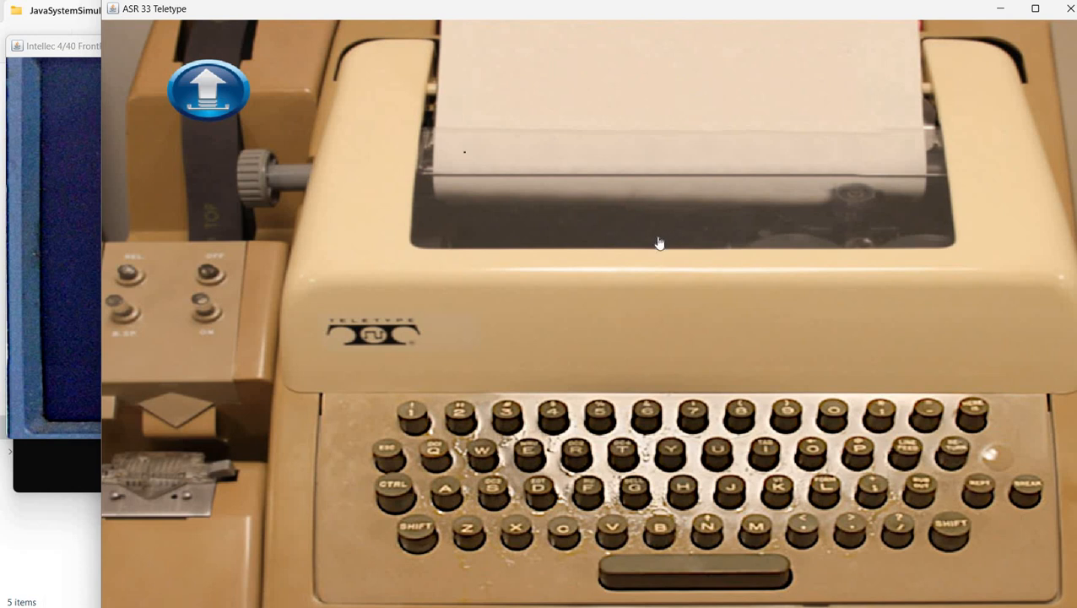
mouse_move(473, 287)
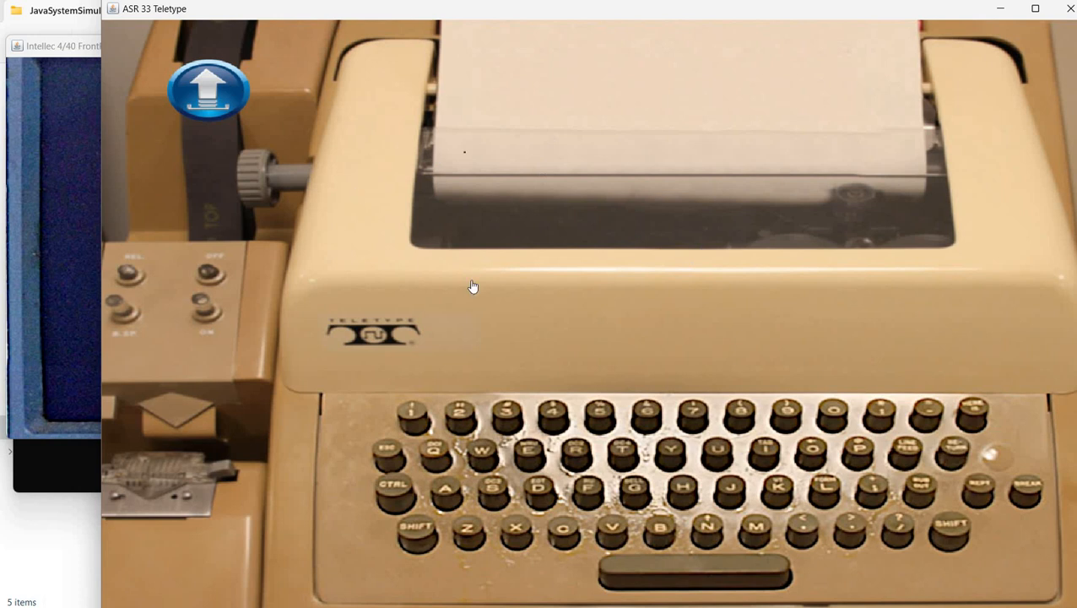
mouse_move(262, 327)
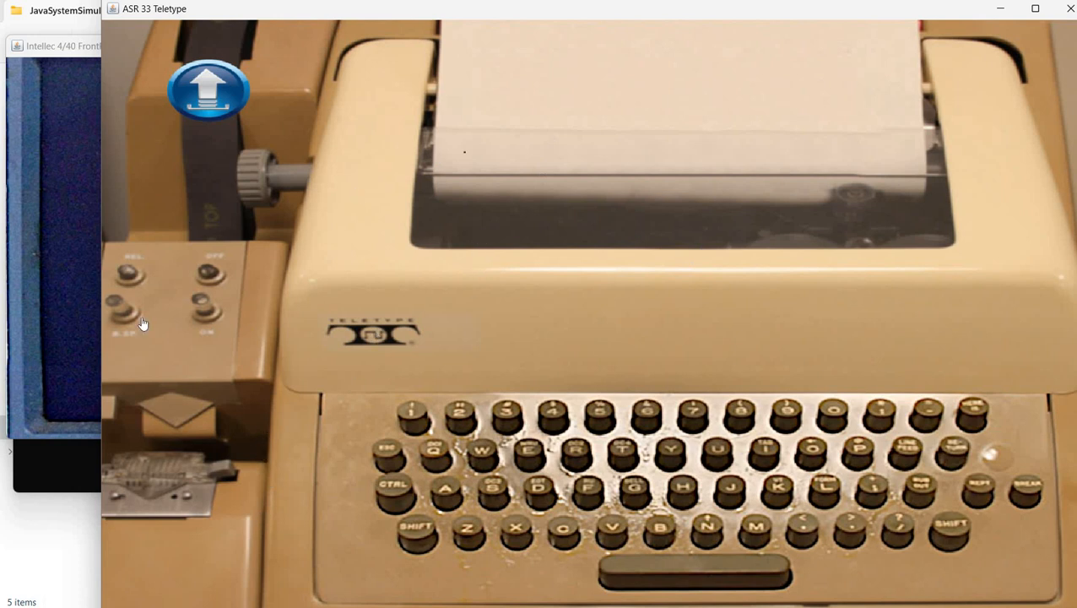
mouse_move(707, 179)
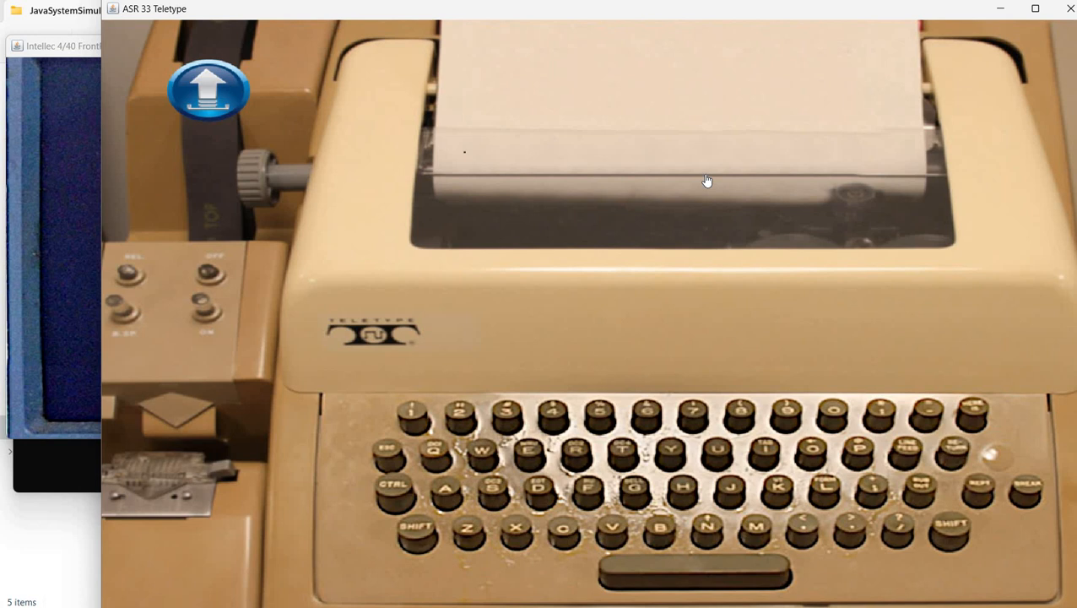
mouse_move(712, 202)
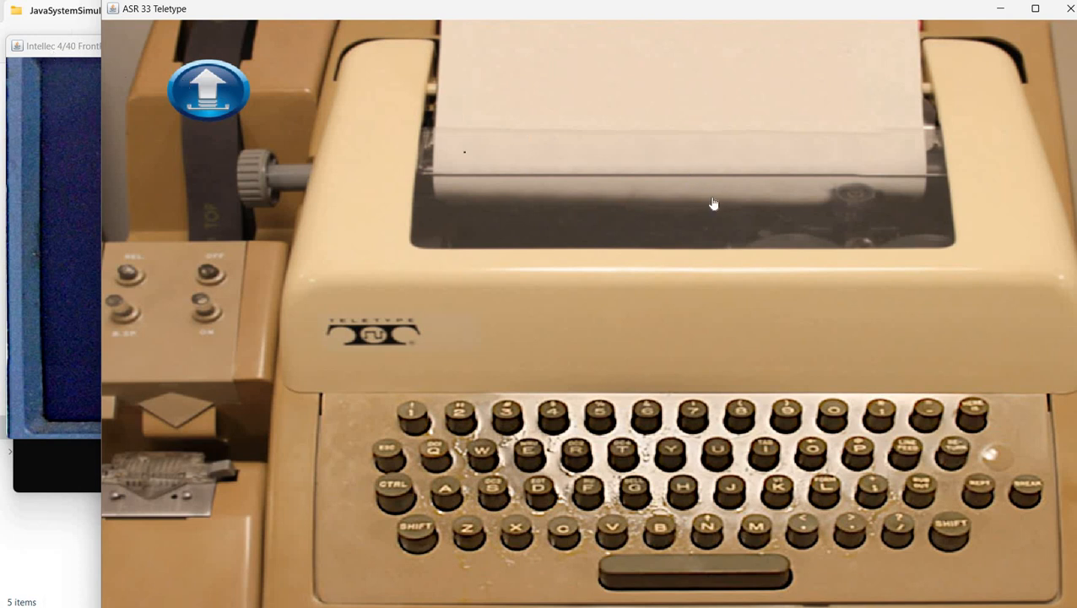
mouse_move(790, 292)
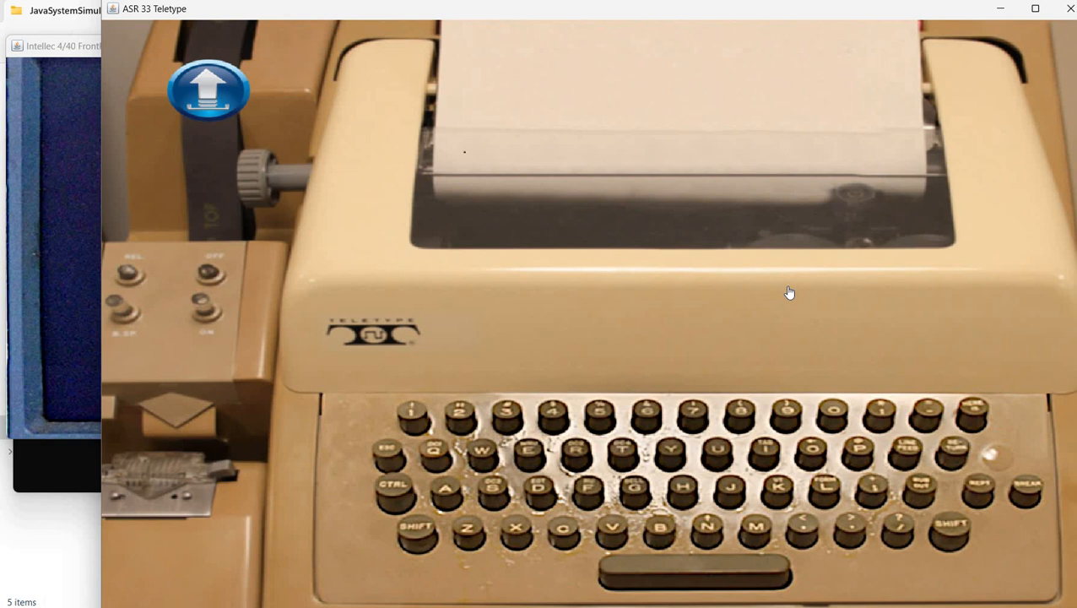
mouse_move(753, 294)
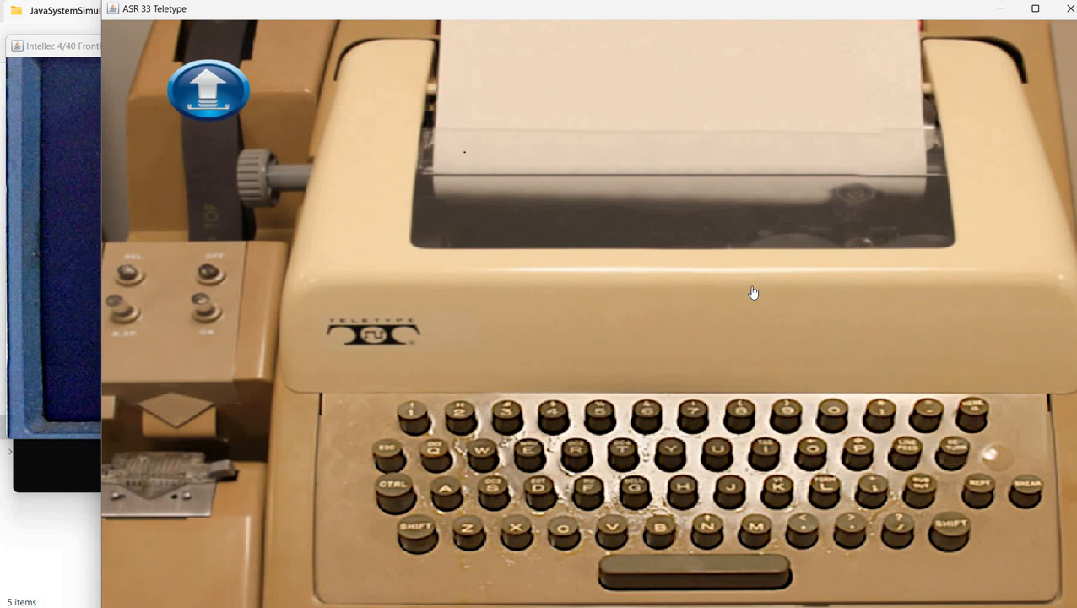
mouse_move(647, 233)
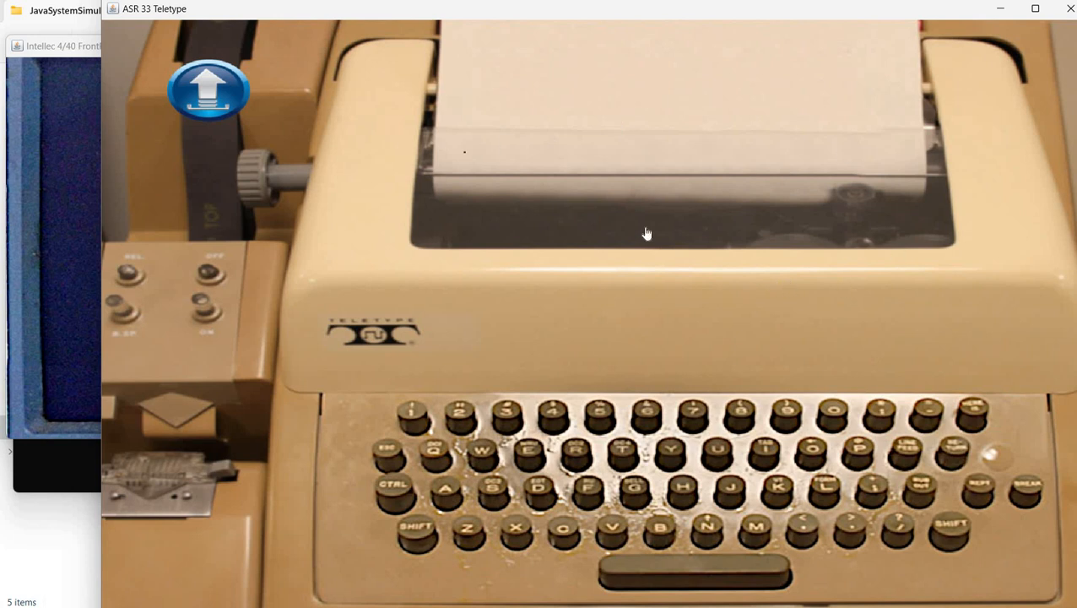
mouse_move(800, 304)
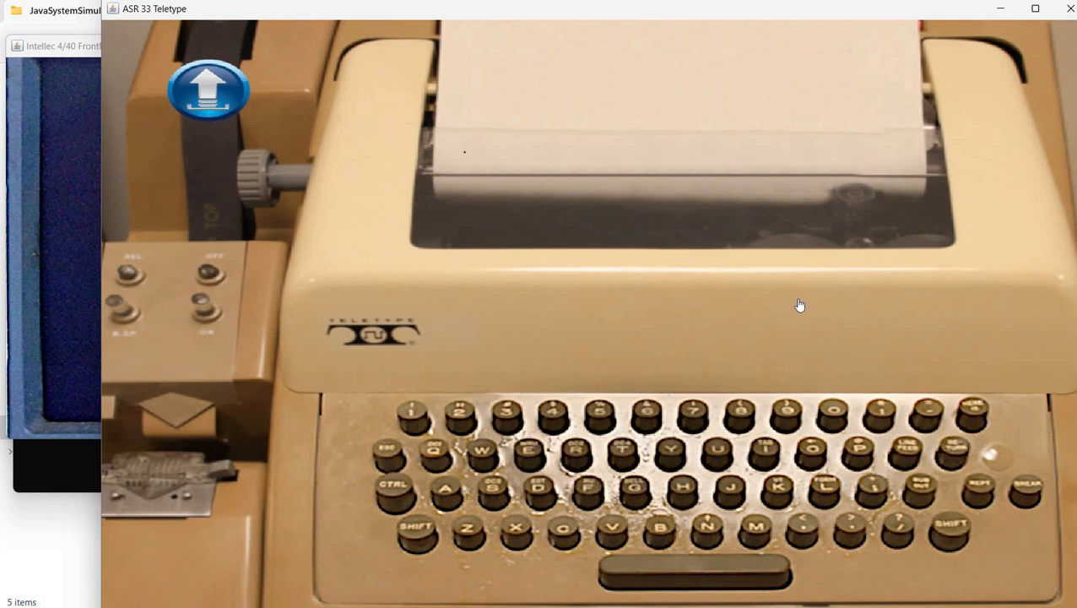
mouse_move(496, 205)
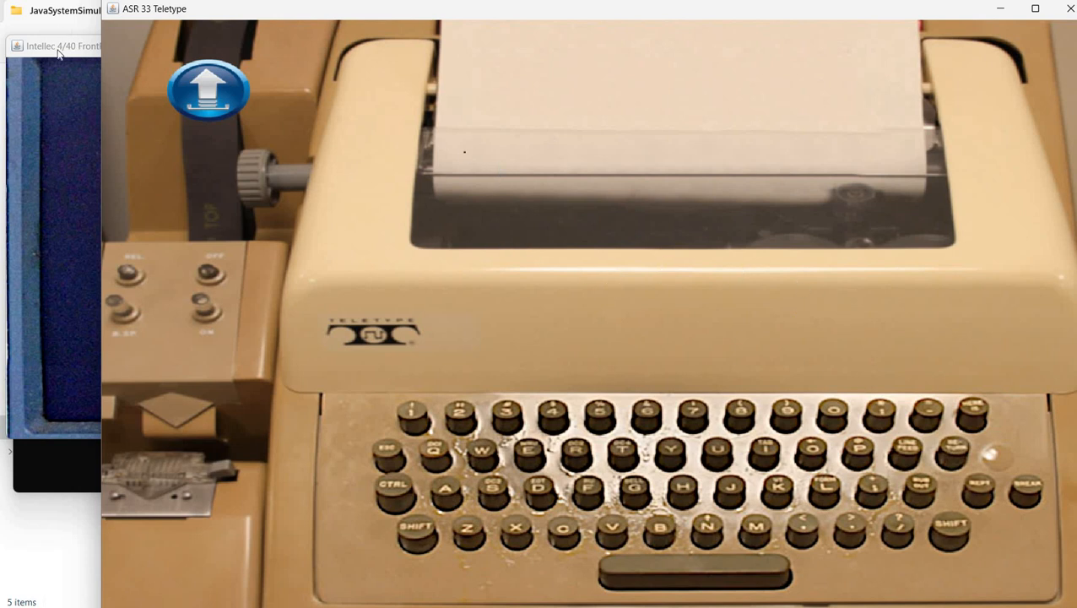
- Show the front panel briefly, then return to the teletype for the 00-10 memory dump
left_click(59, 46)
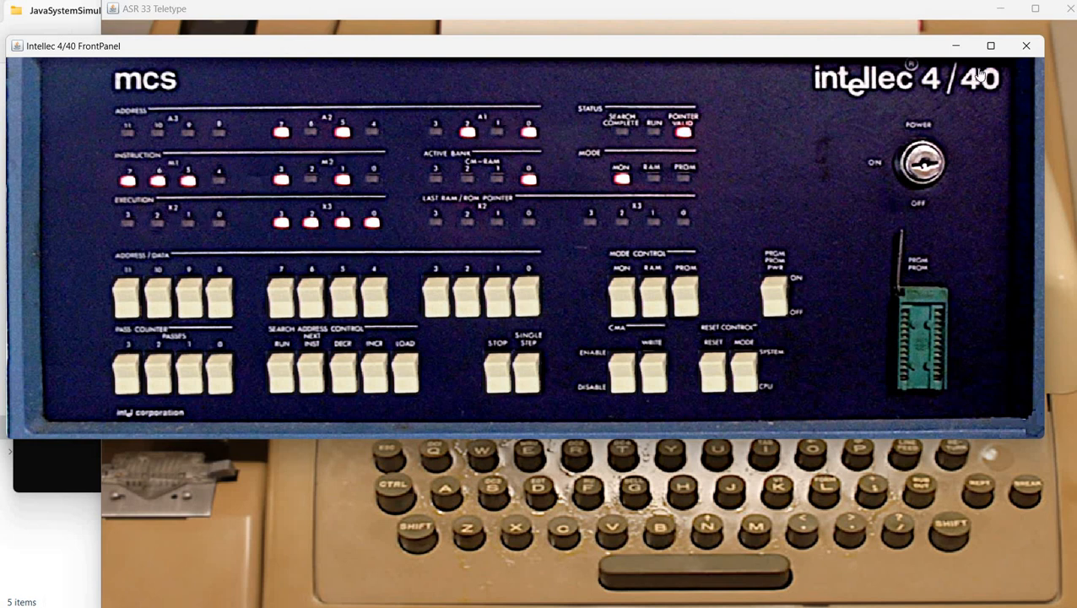
mouse_move(1062, 348)
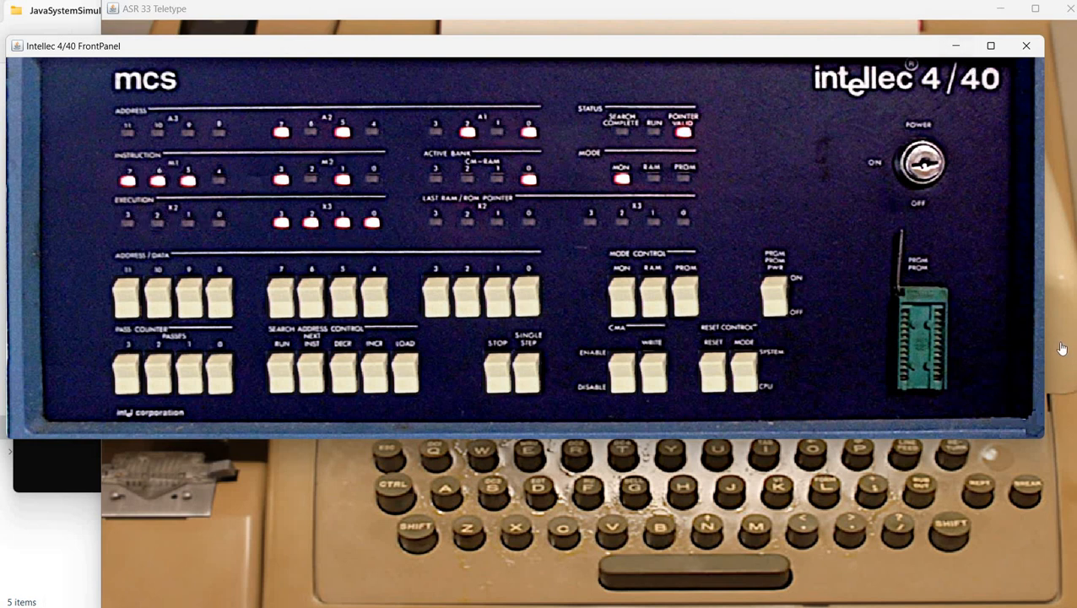
left_click(155, 9)
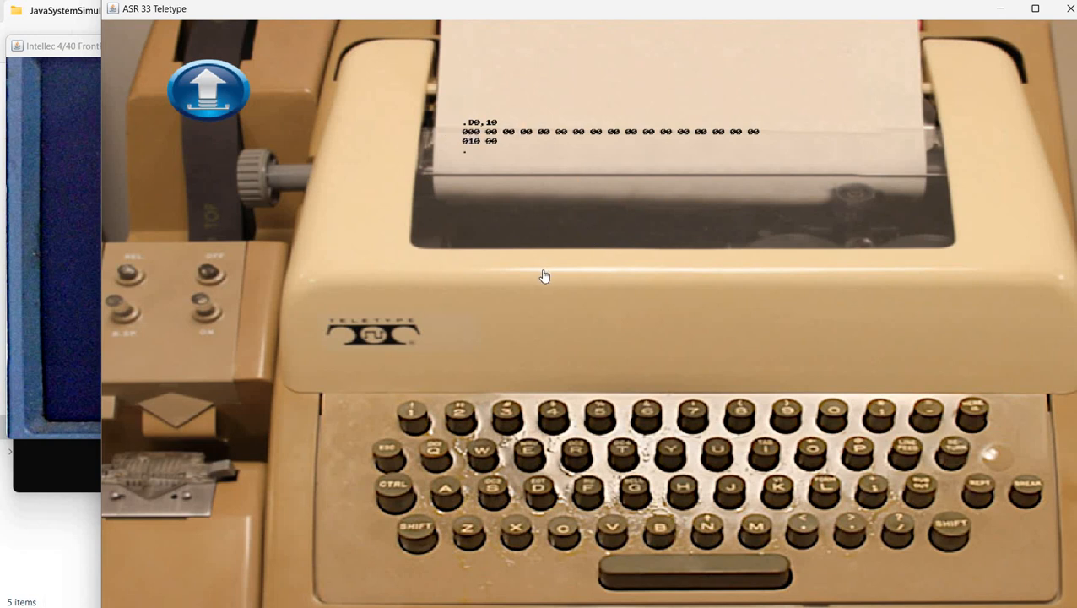
mouse_move(595, 183)
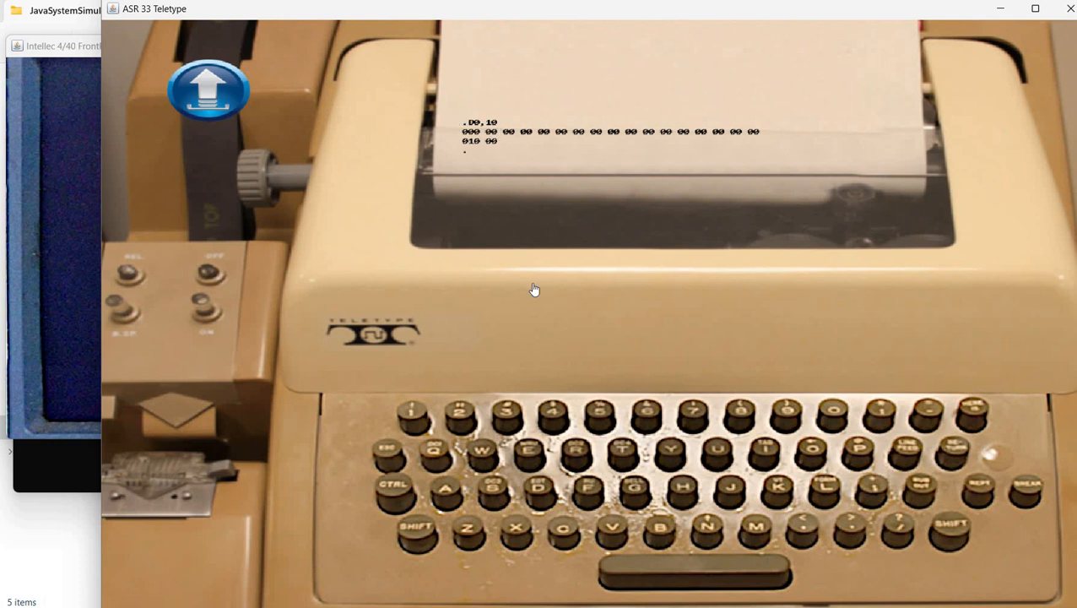
mouse_move(516, 203)
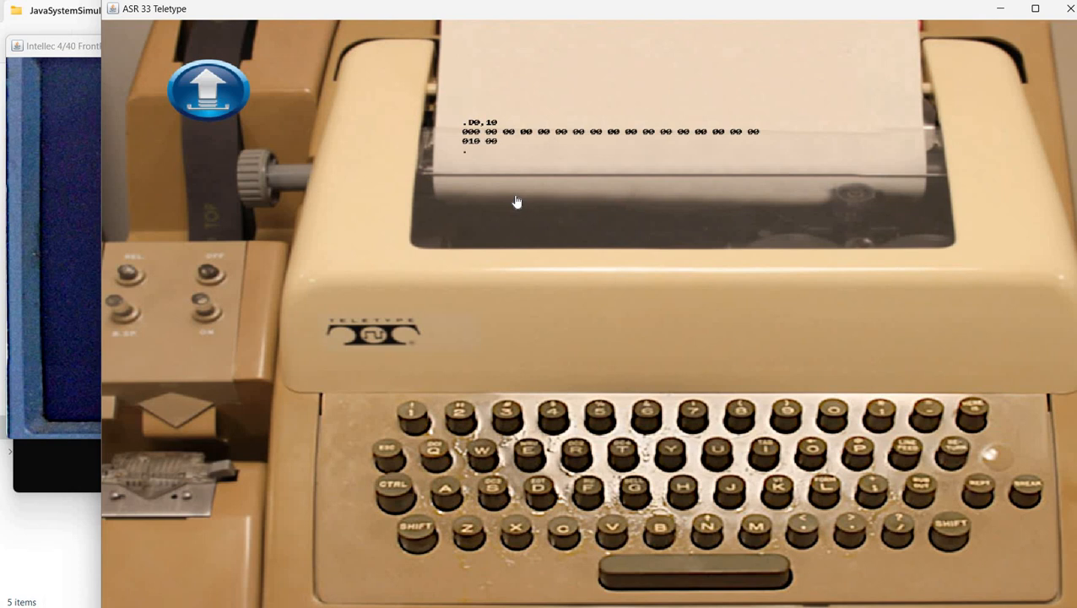
mouse_move(507, 181)
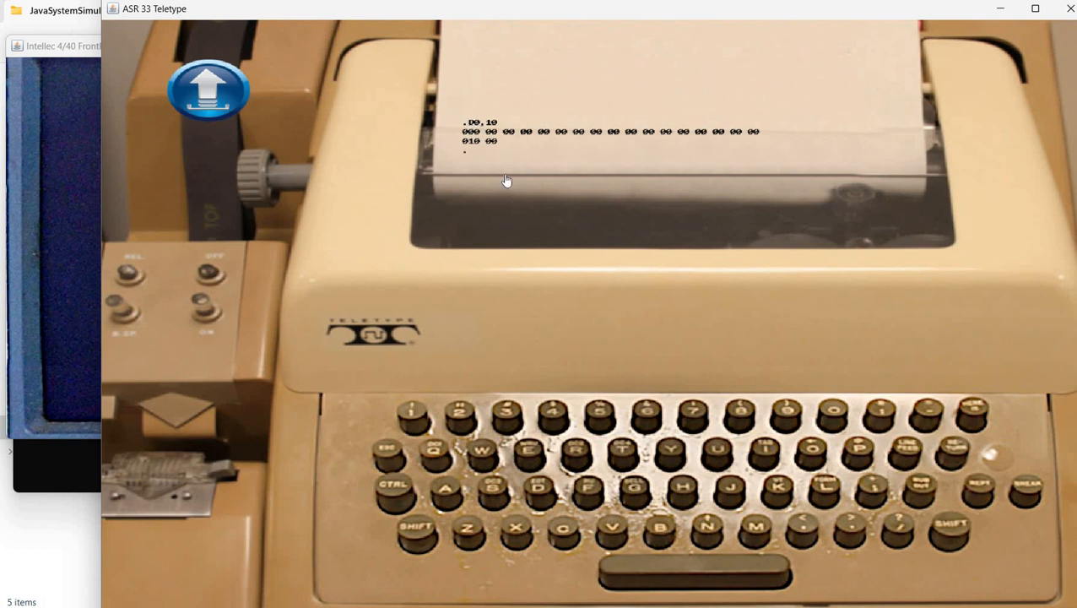
mouse_move(564, 265)
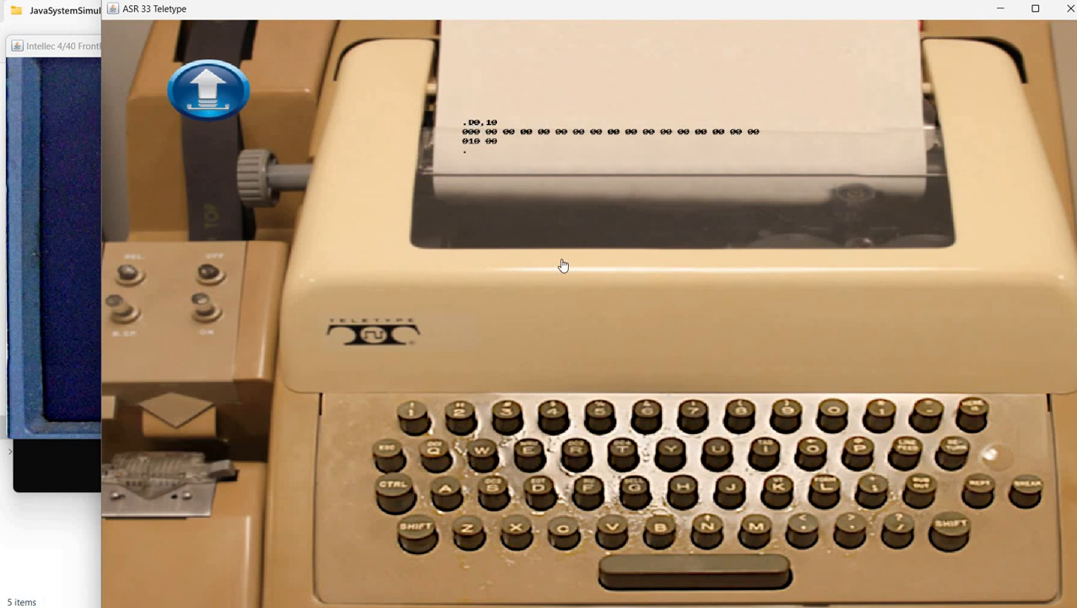
mouse_move(658, 451)
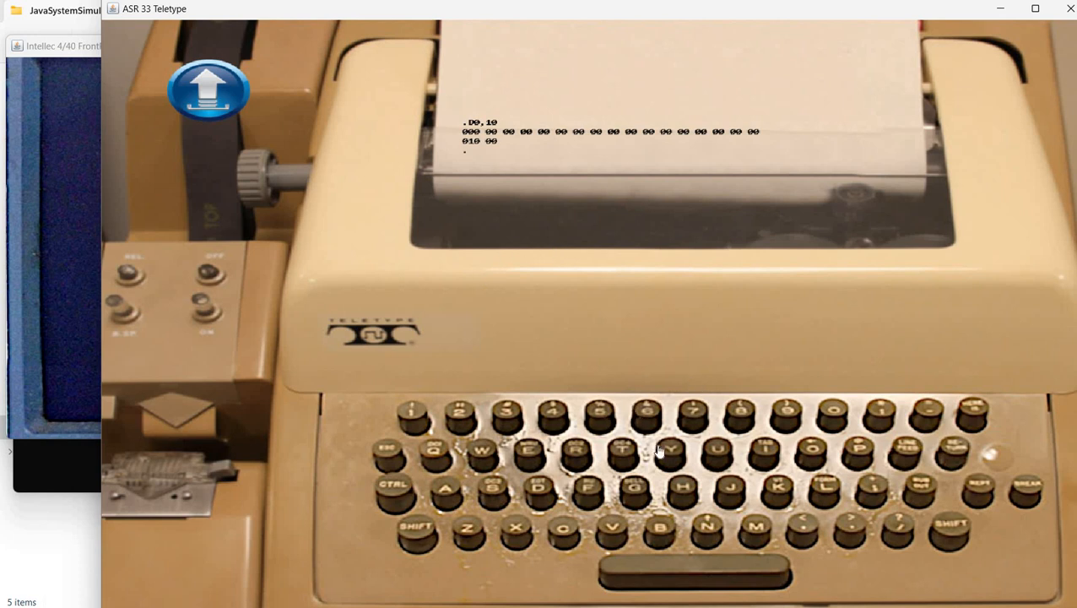
mouse_move(436, 284)
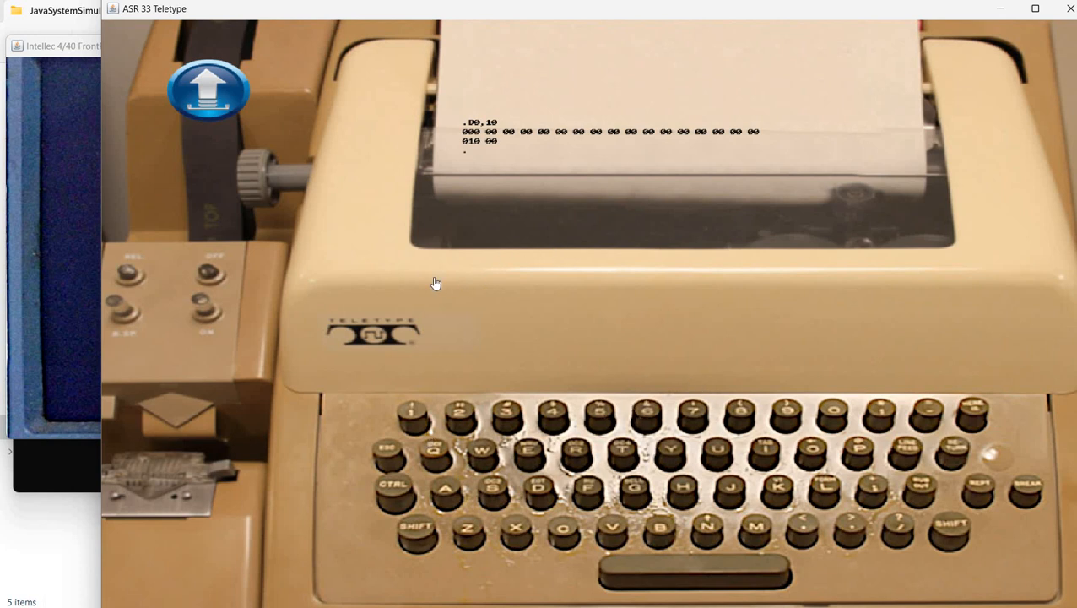
mouse_move(485, 277)
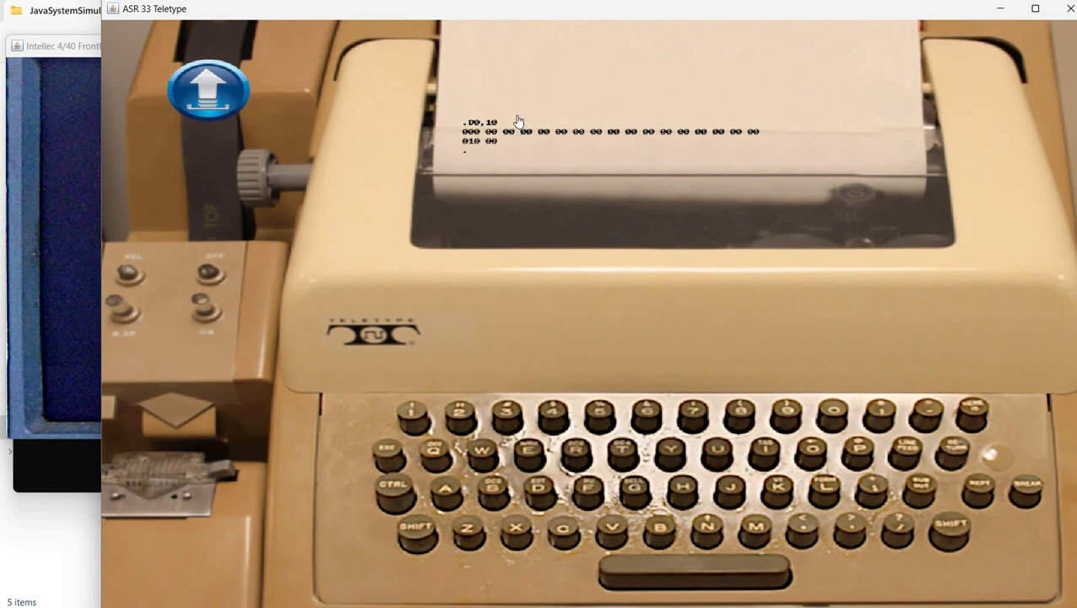
mouse_move(532, 161)
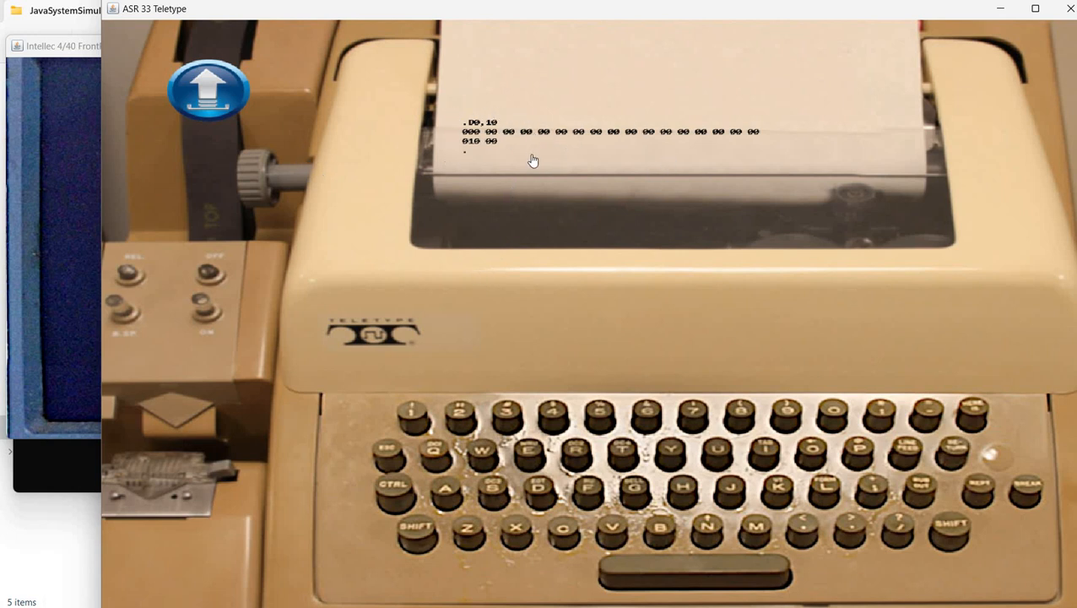
mouse_move(486, 176)
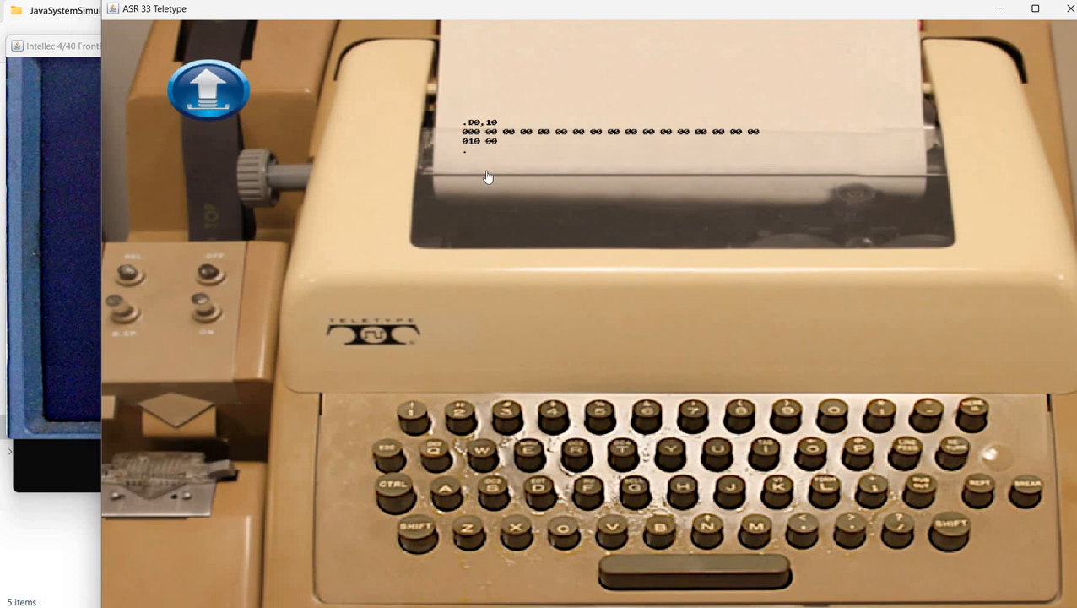
mouse_move(534, 362)
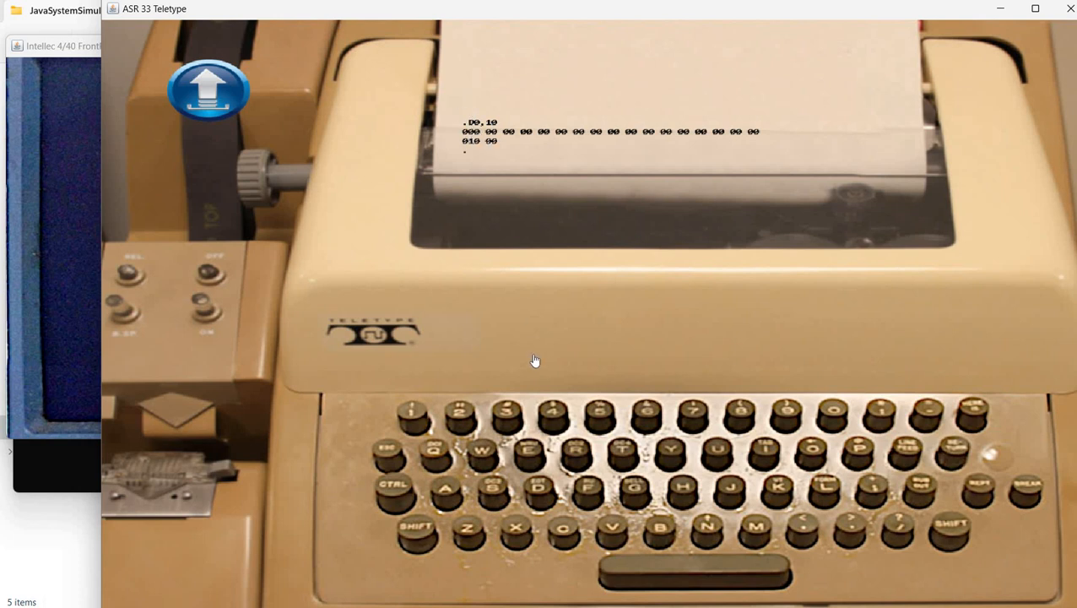
mouse_move(510, 306)
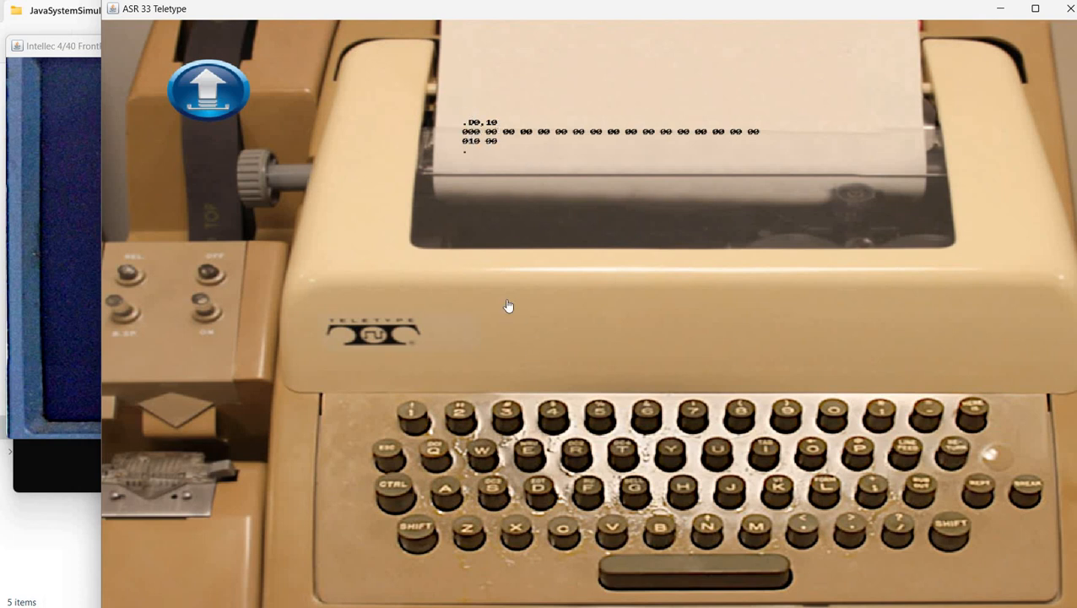
mouse_move(503, 307)
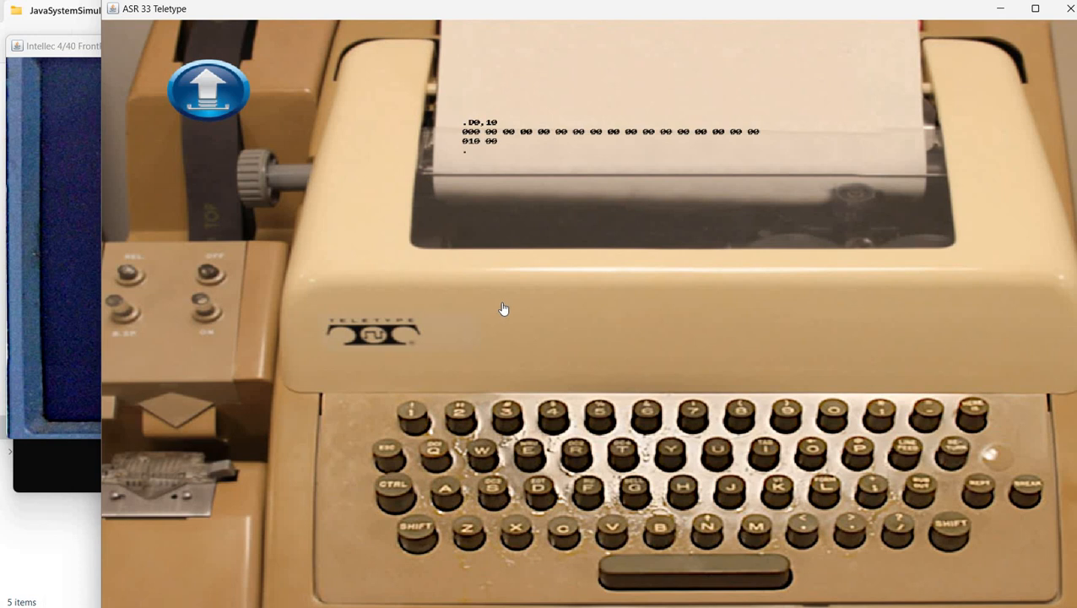
mouse_move(488, 263)
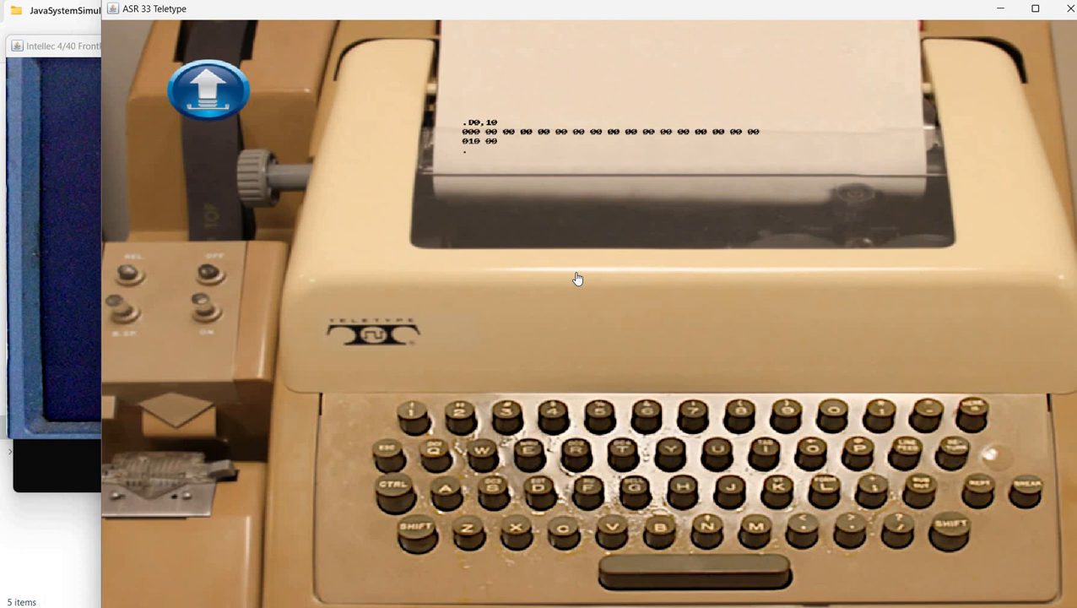
mouse_move(196, 351)
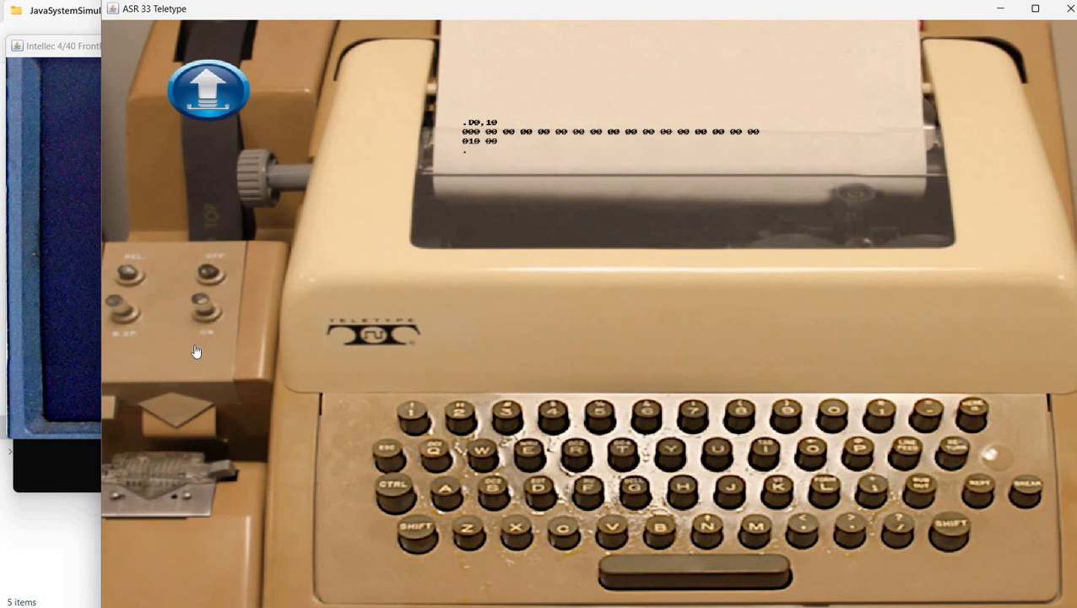
mouse_move(179, 357)
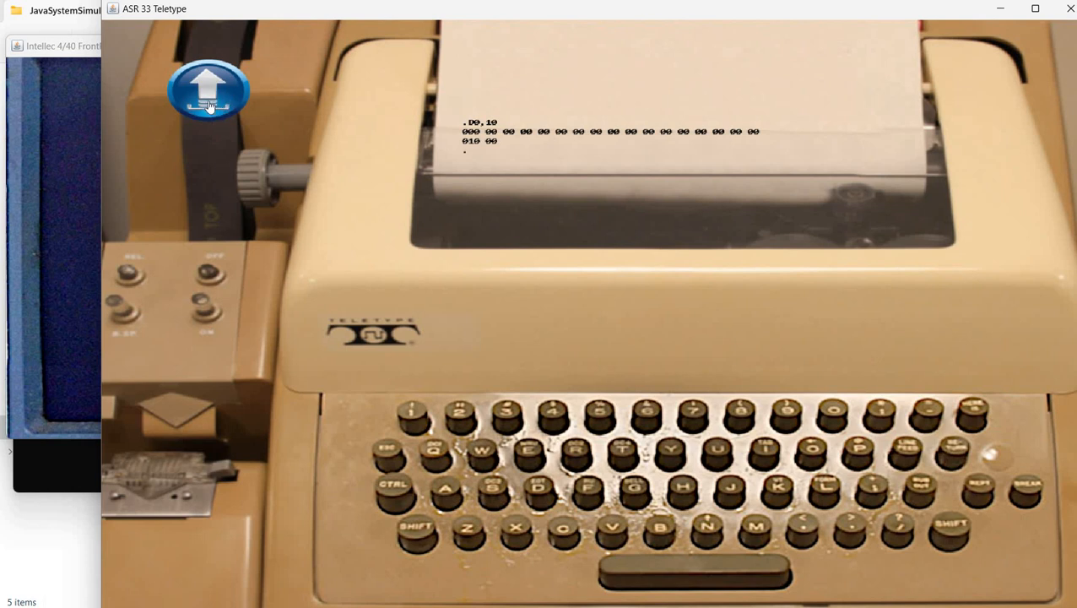
mouse_move(209, 108)
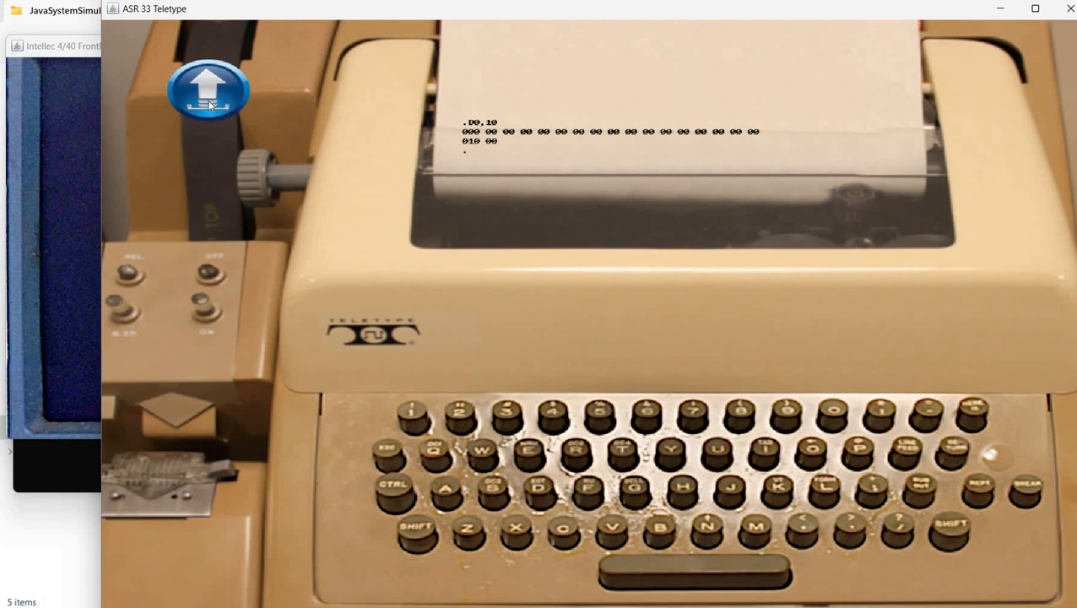
- Load 4_bit_and.hex as the teletype's tape via the Load Tape dialog
left_click(209, 91)
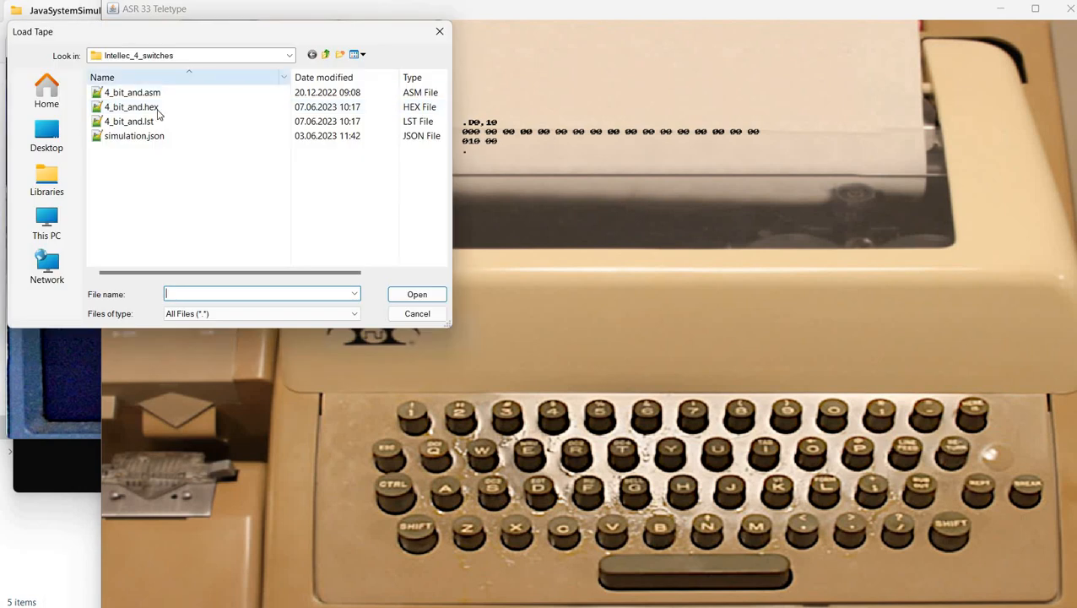
left_click(132, 106)
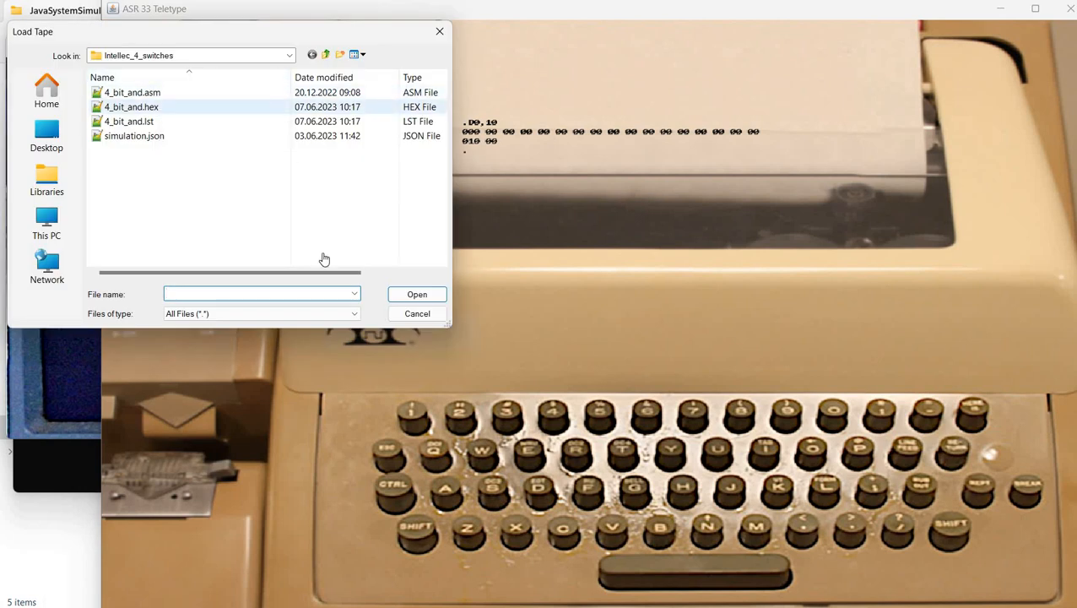
left_click(417, 312)
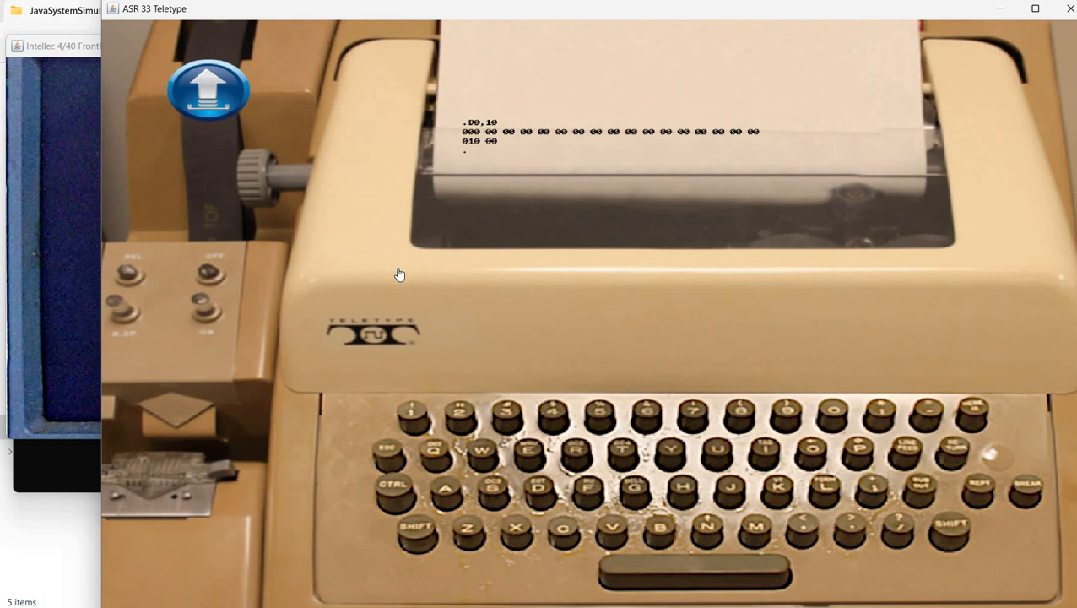
mouse_move(378, 311)
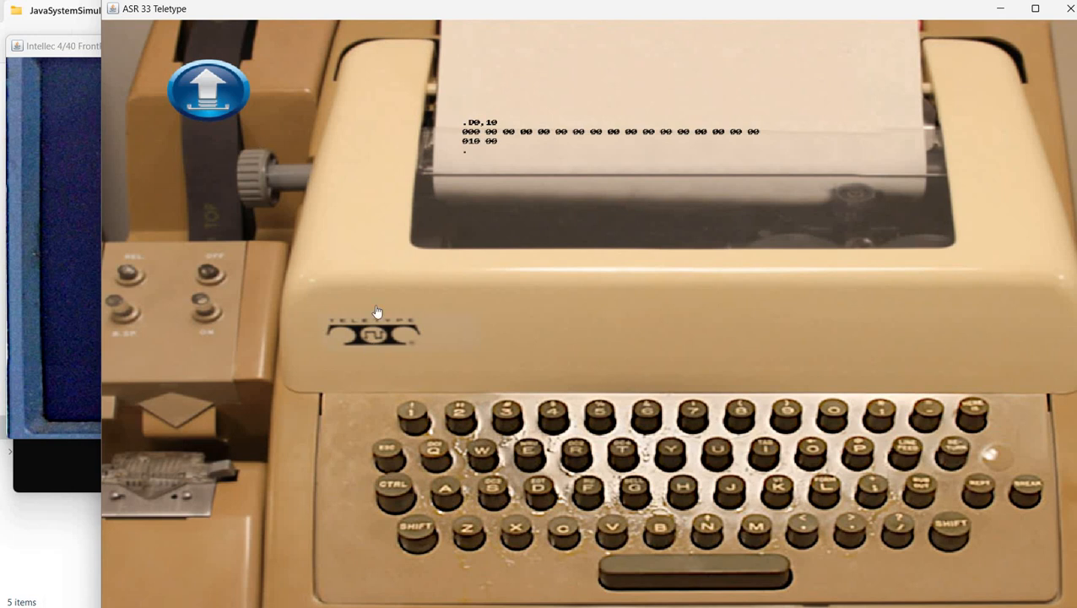
mouse_move(607, 260)
type("R0")
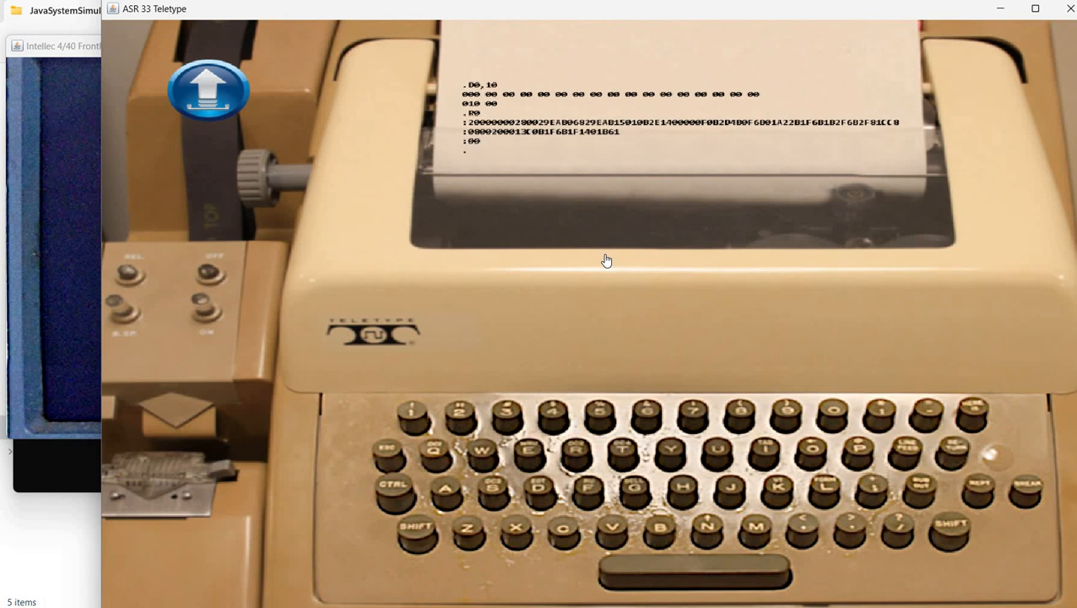
mouse_move(462, 256)
type("D0,10")
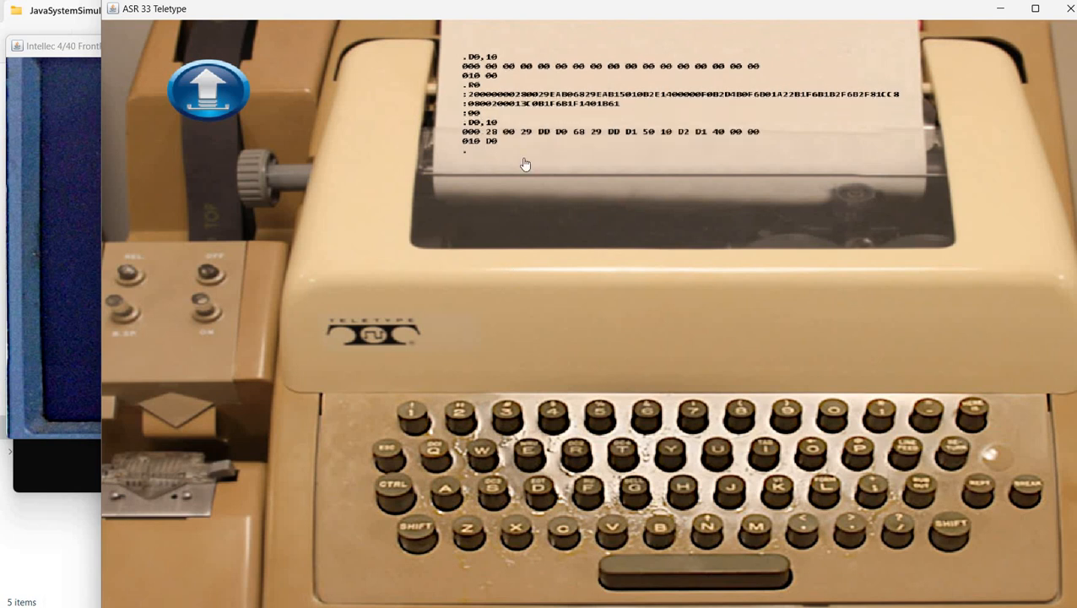
mouse_move(555, 156)
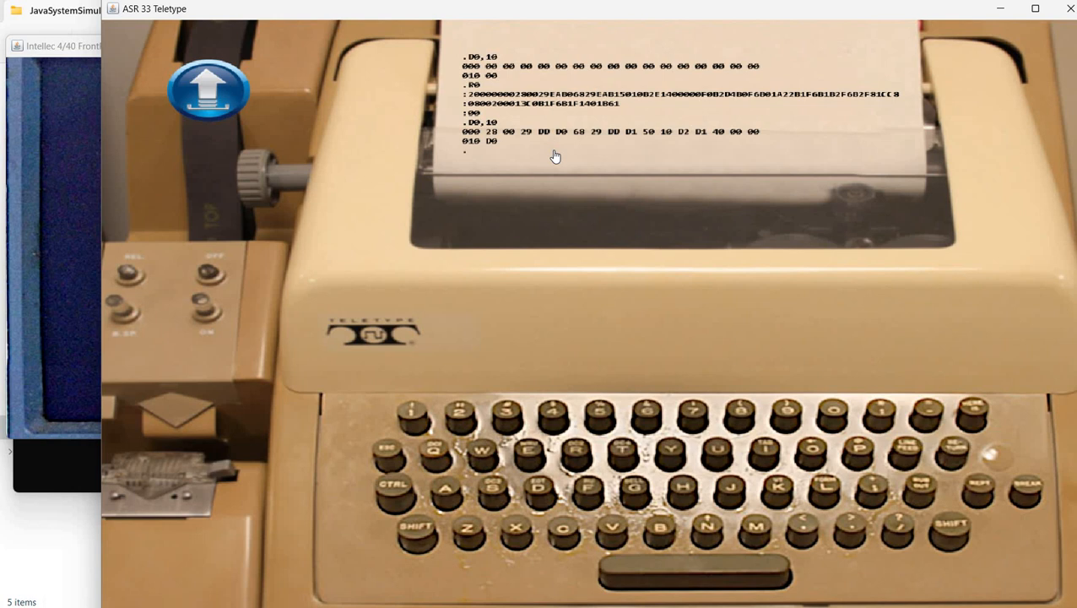
mouse_move(545, 168)
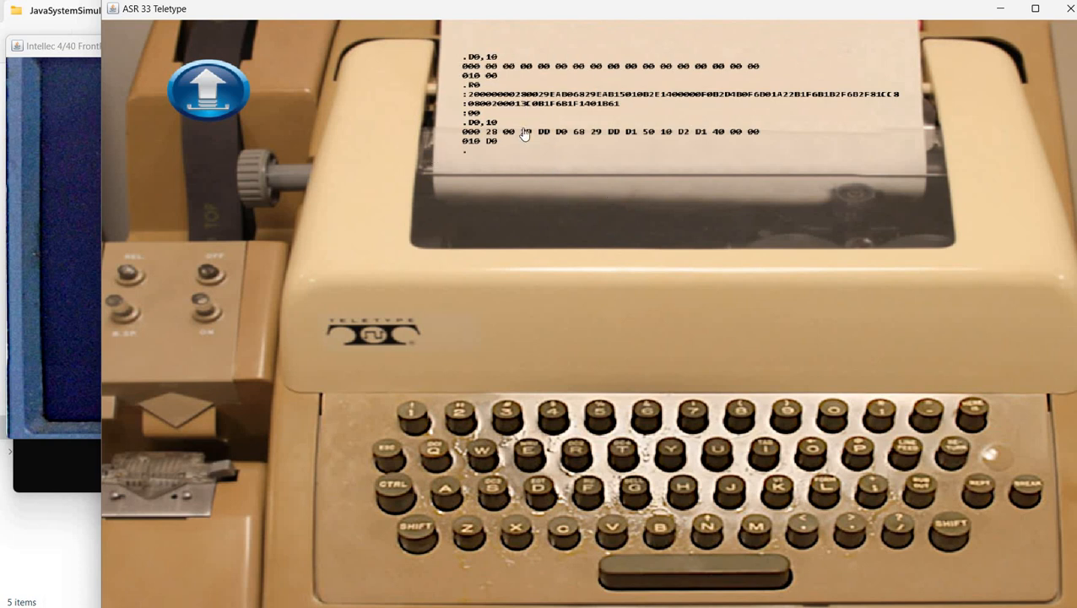
mouse_move(517, 152)
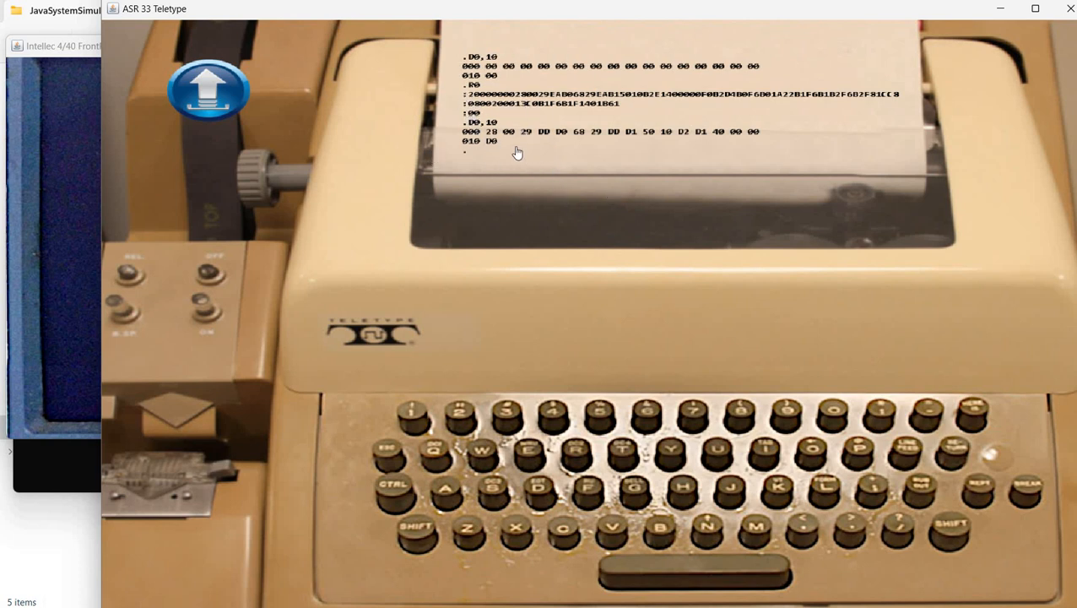
mouse_move(469, 105)
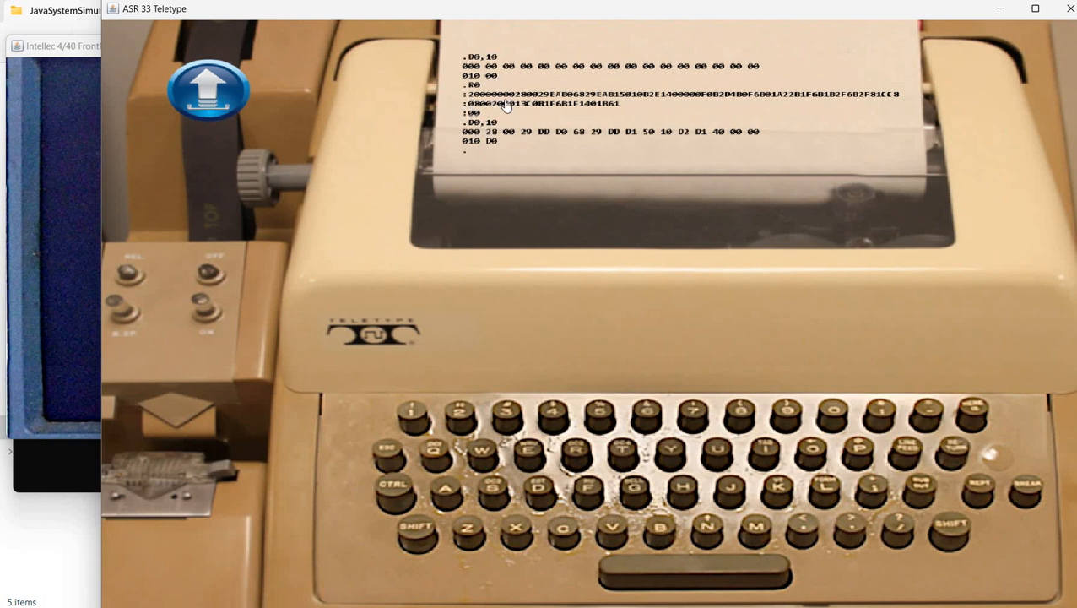
mouse_move(824, 100)
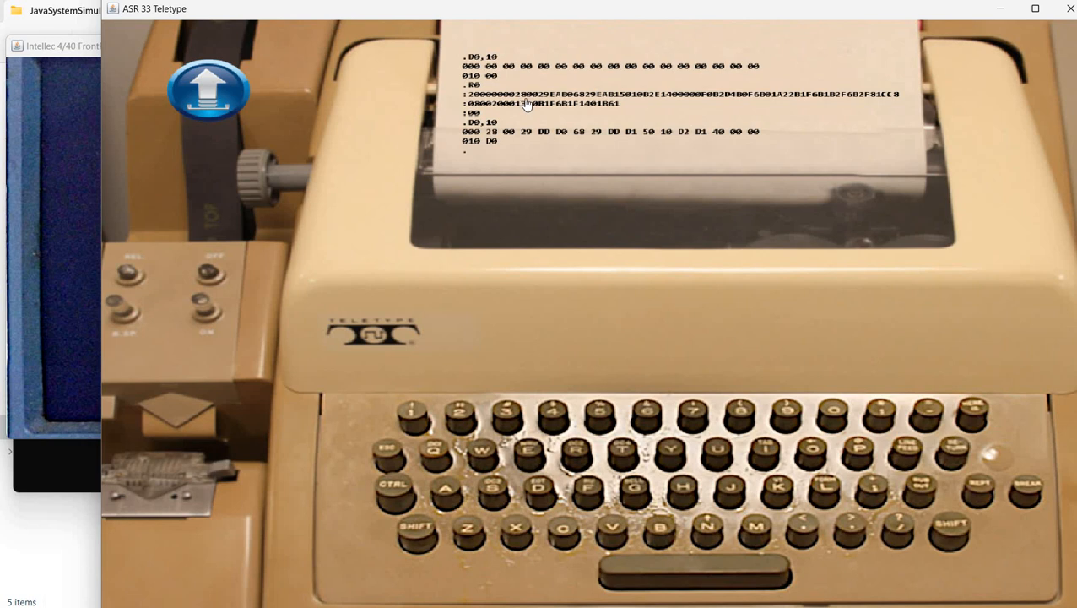
mouse_move(520, 110)
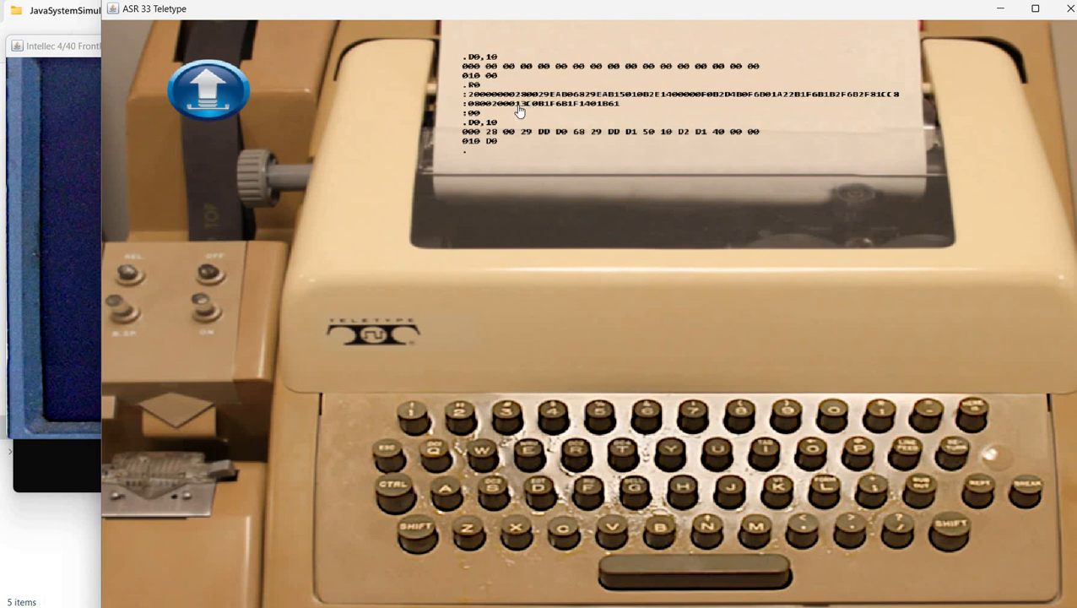
mouse_move(527, 104)
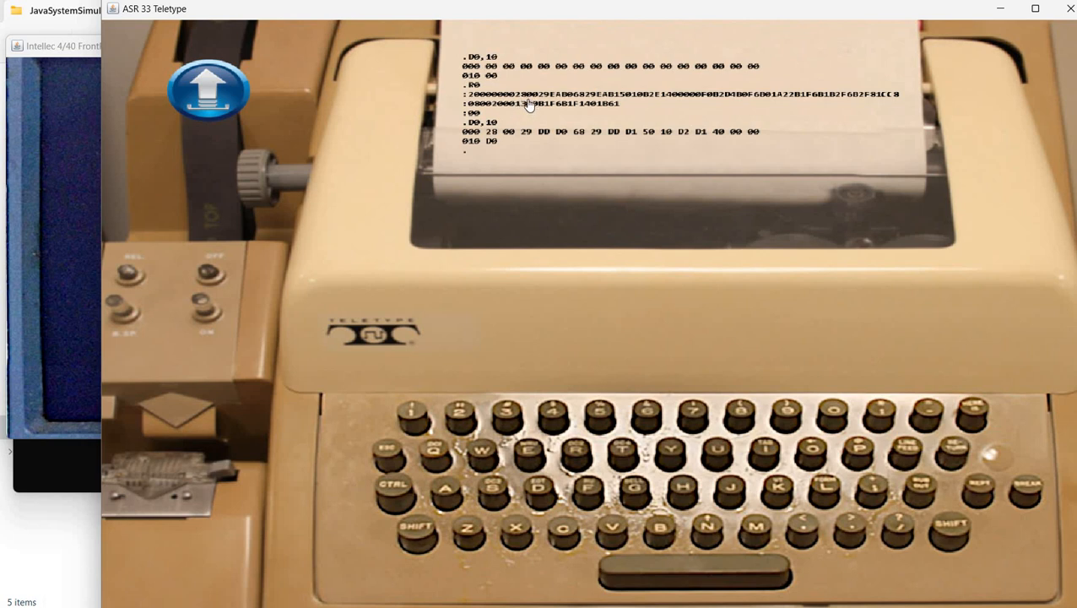
mouse_move(690, 108)
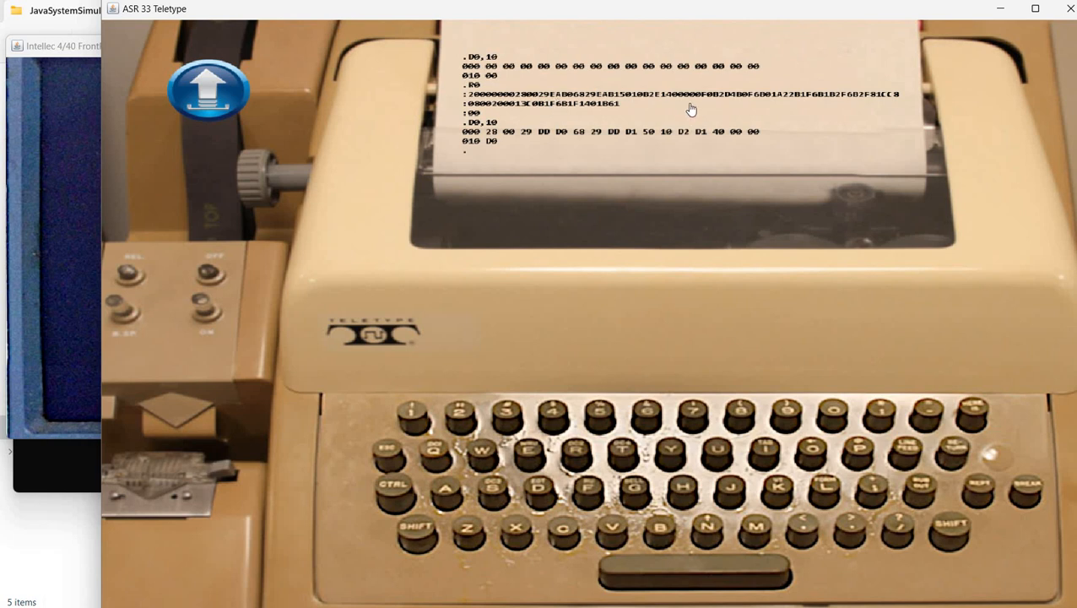
mouse_move(479, 134)
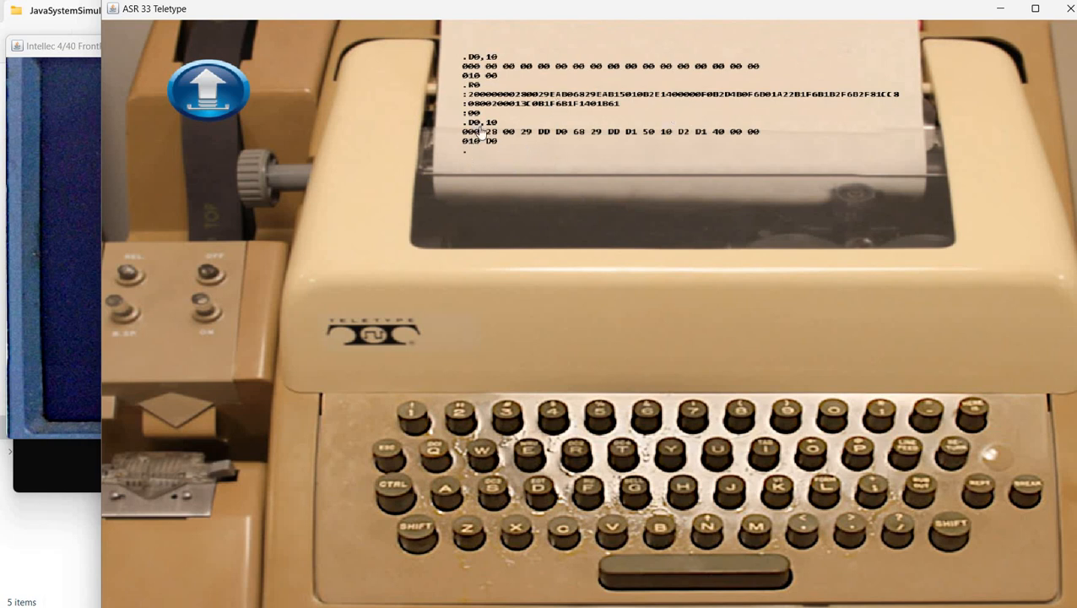
mouse_move(505, 207)
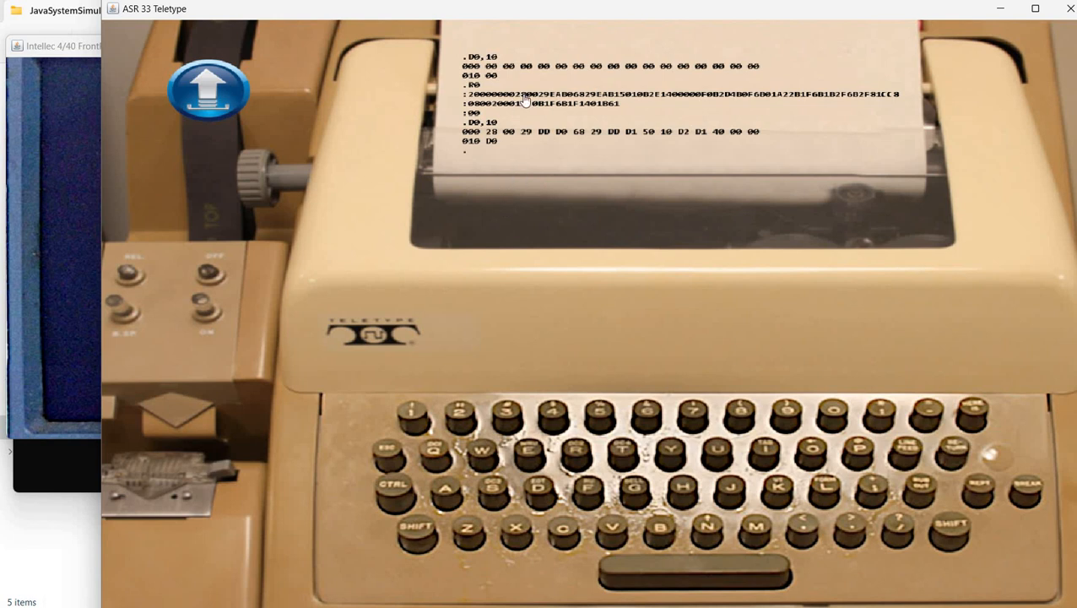
mouse_move(530, 152)
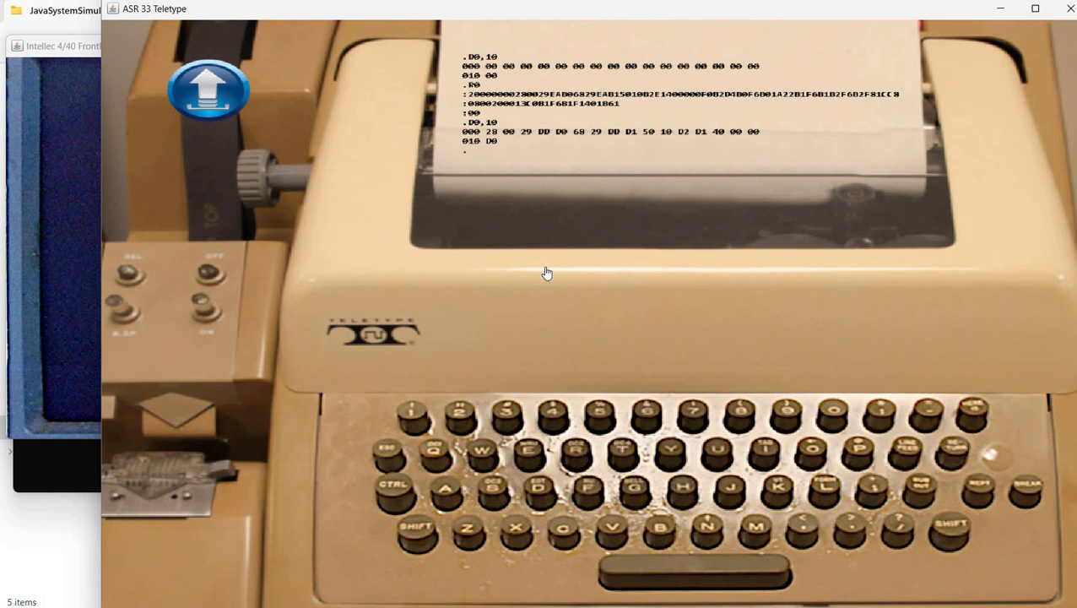
mouse_move(719, 238)
type("H0,10")
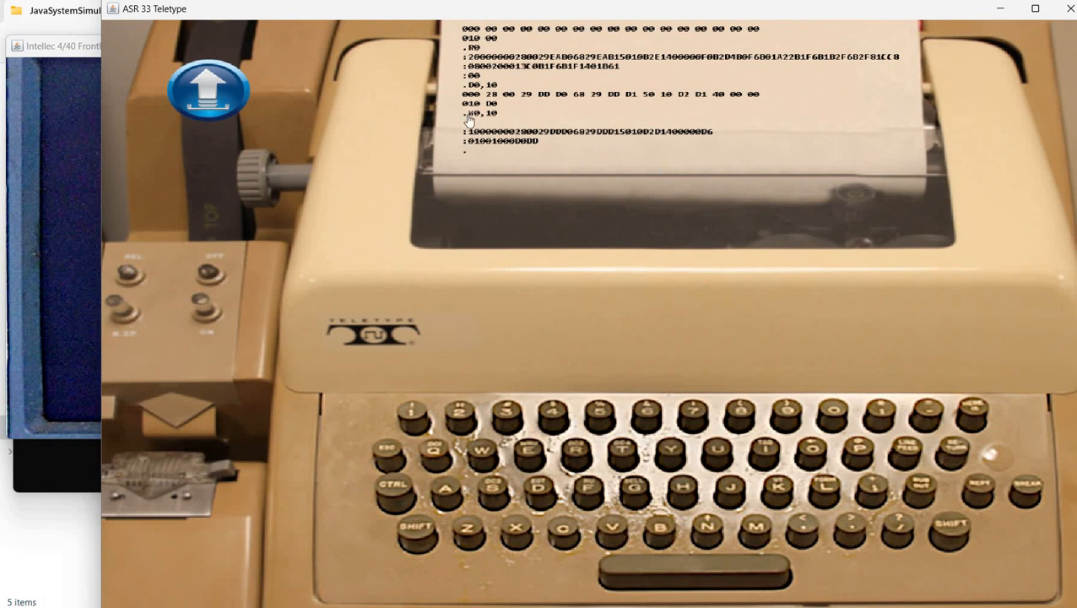
mouse_move(497, 120)
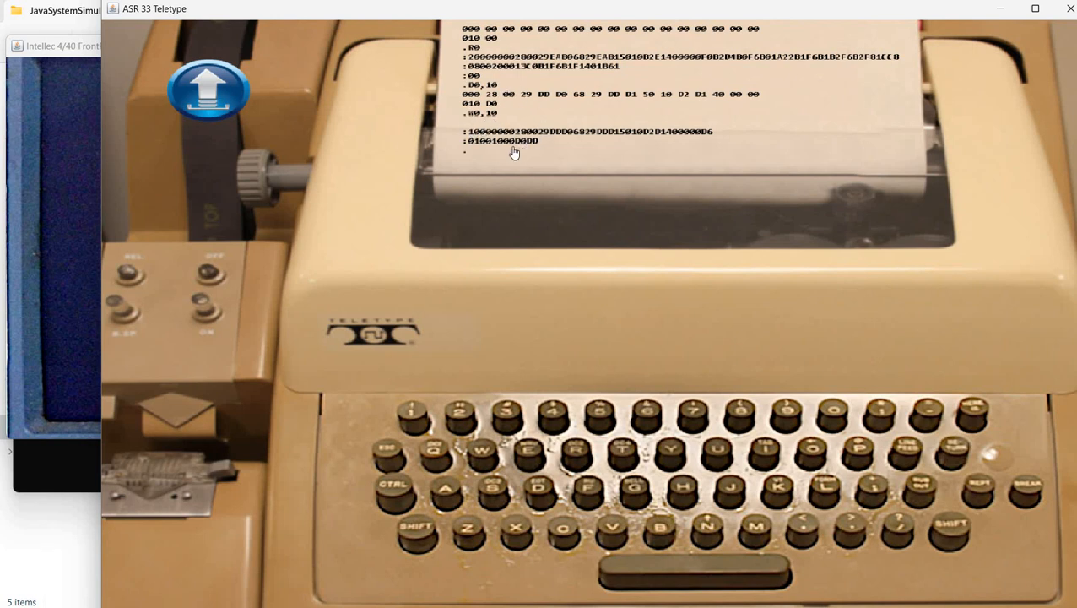
mouse_move(712, 282)
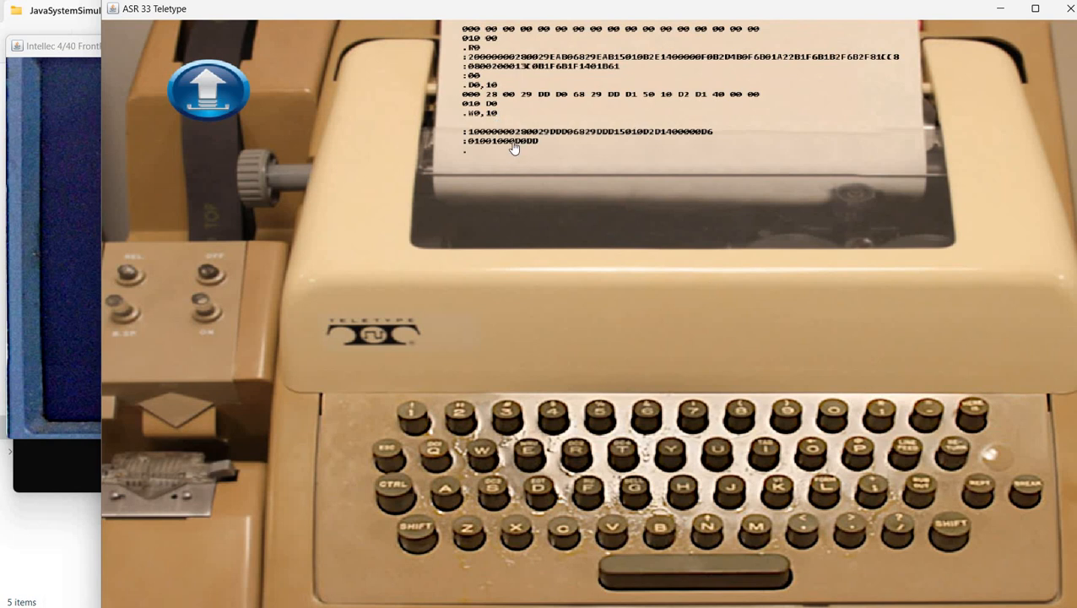
mouse_move(645, 213)
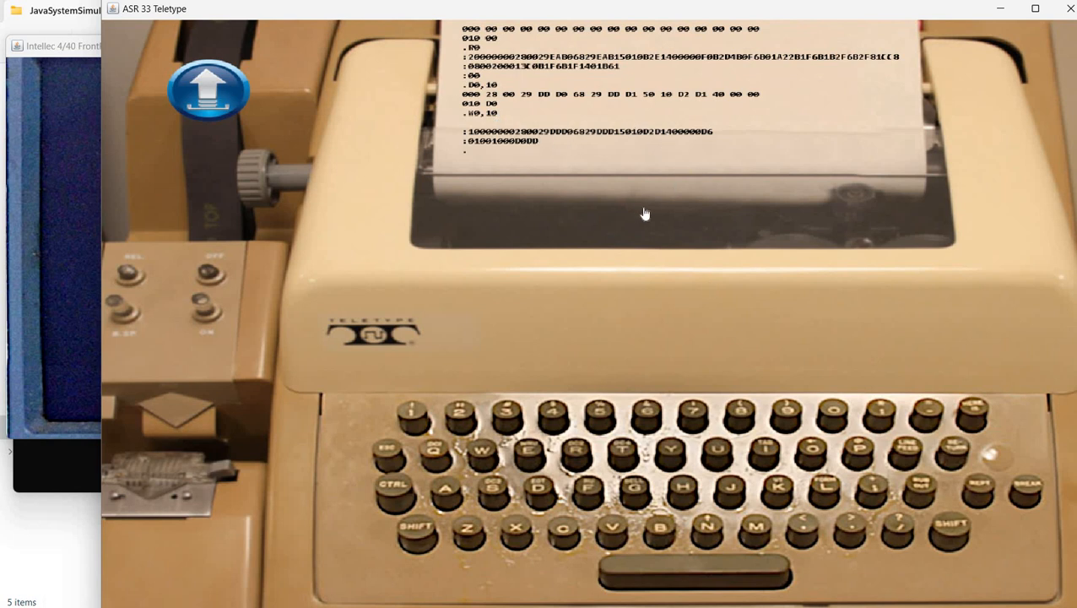
mouse_move(599, 184)
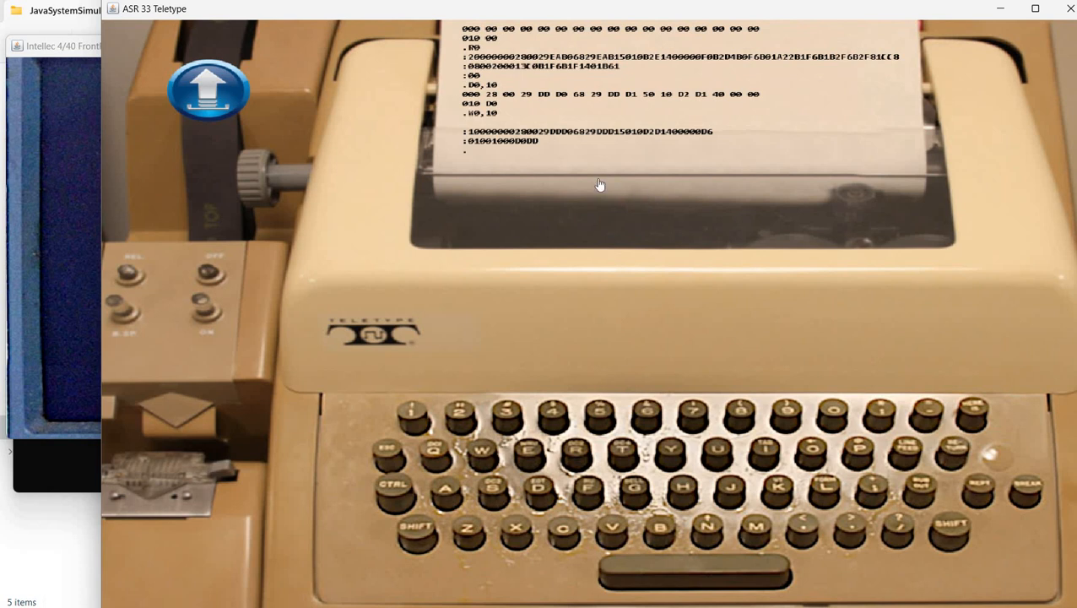
mouse_move(480, 125)
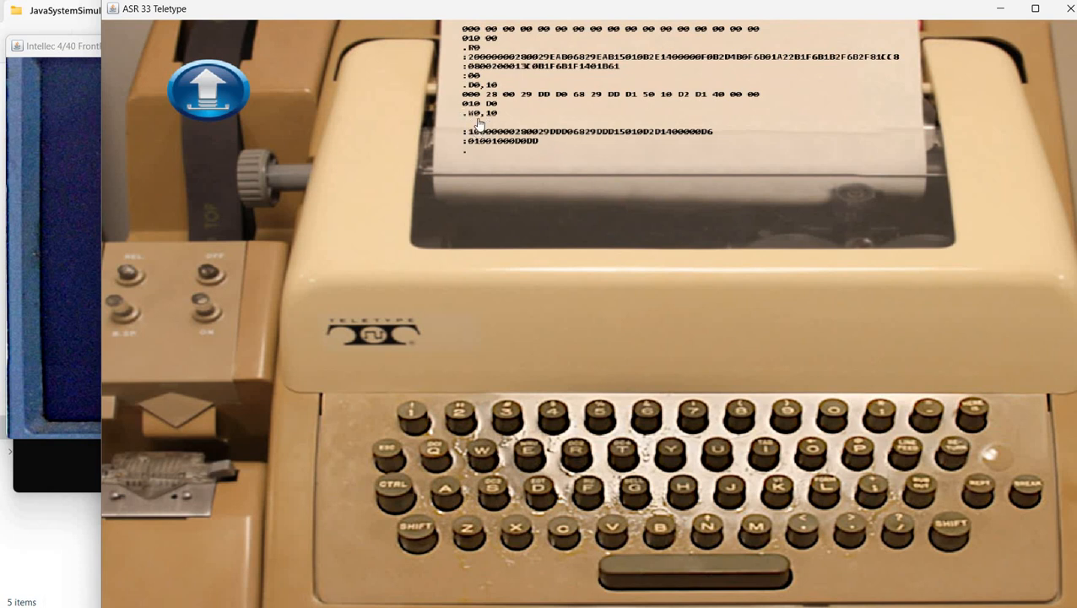
mouse_move(493, 179)
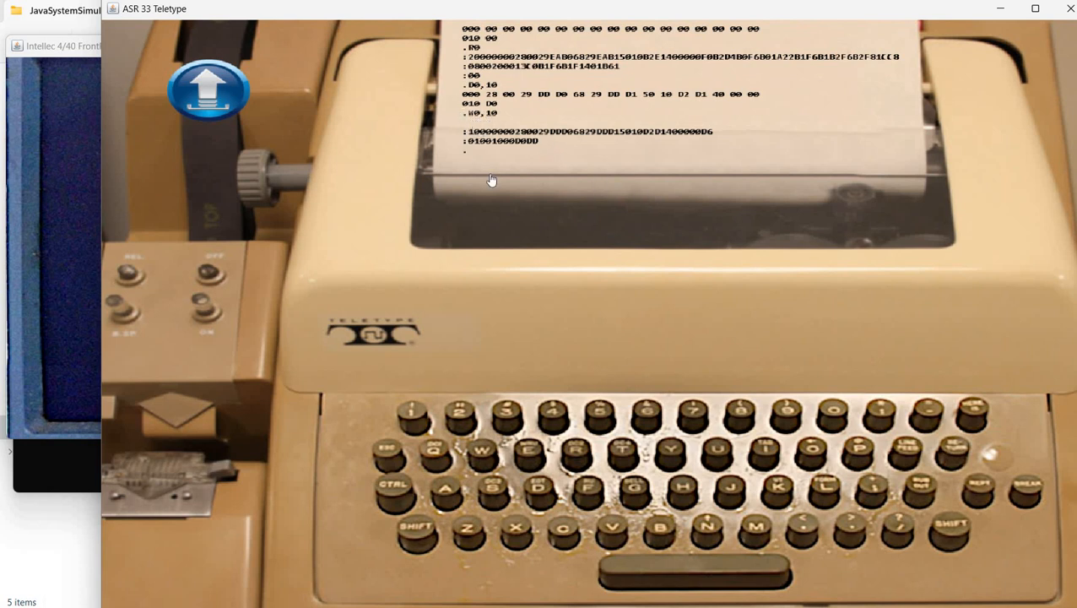
mouse_move(486, 184)
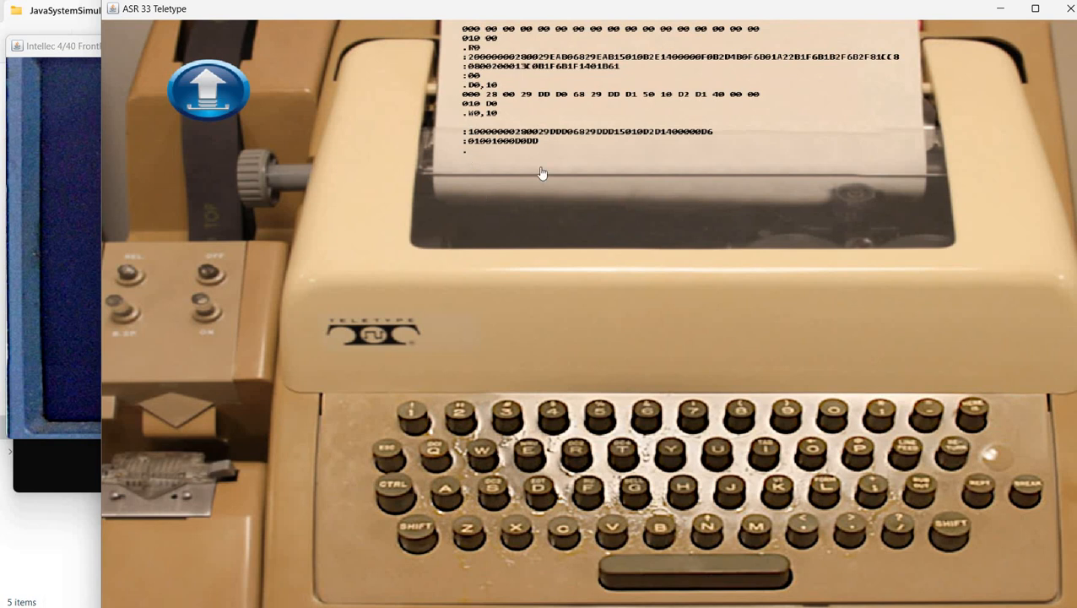
mouse_move(705, 310)
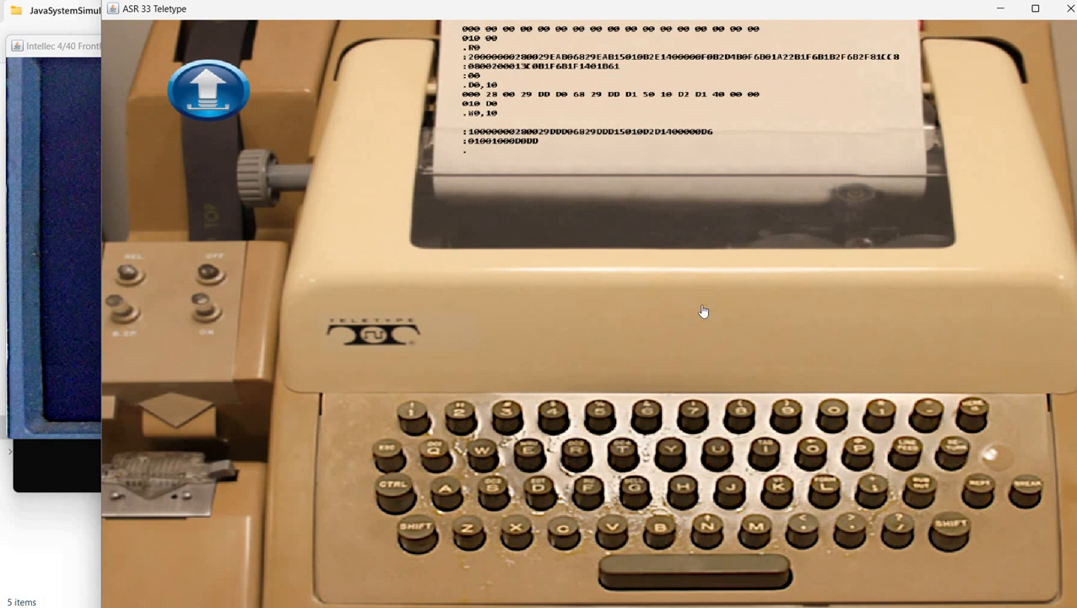
mouse_move(689, 227)
type("B0,10")
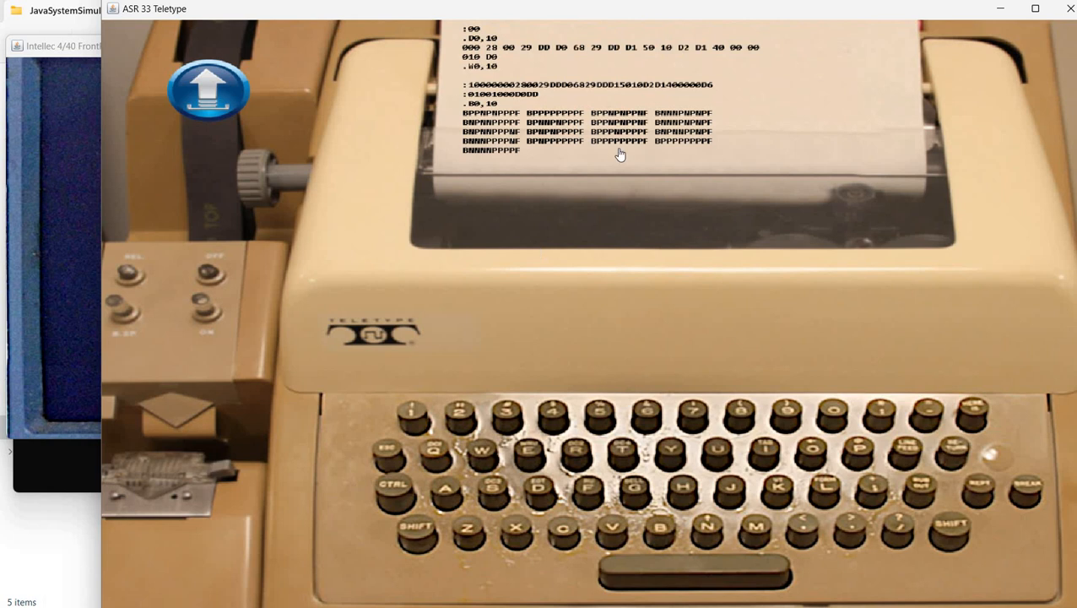
mouse_move(496, 123)
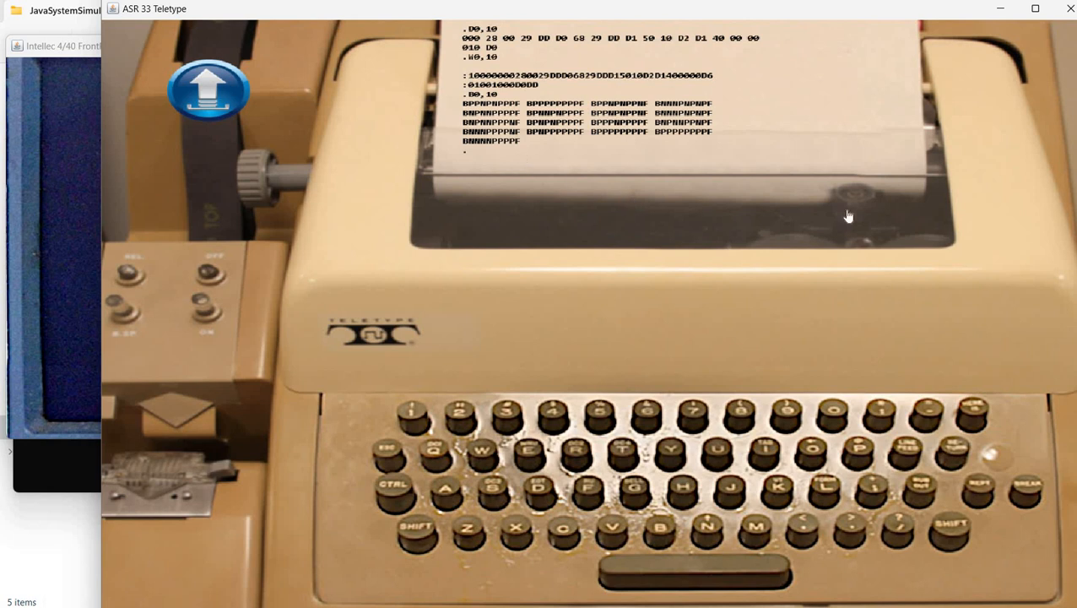
mouse_move(841, 185)
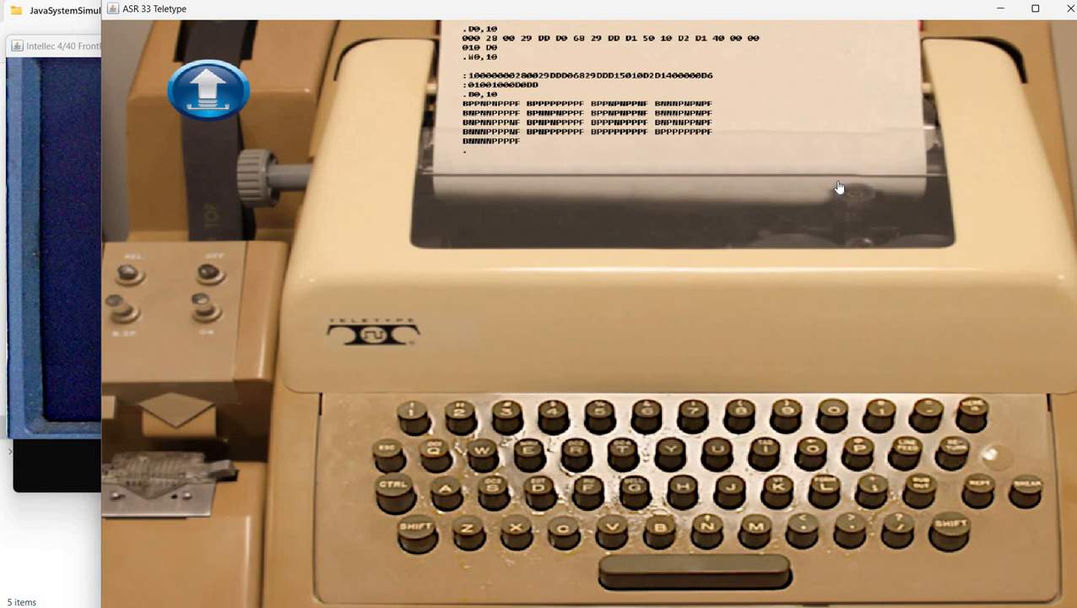
mouse_move(402, 260)
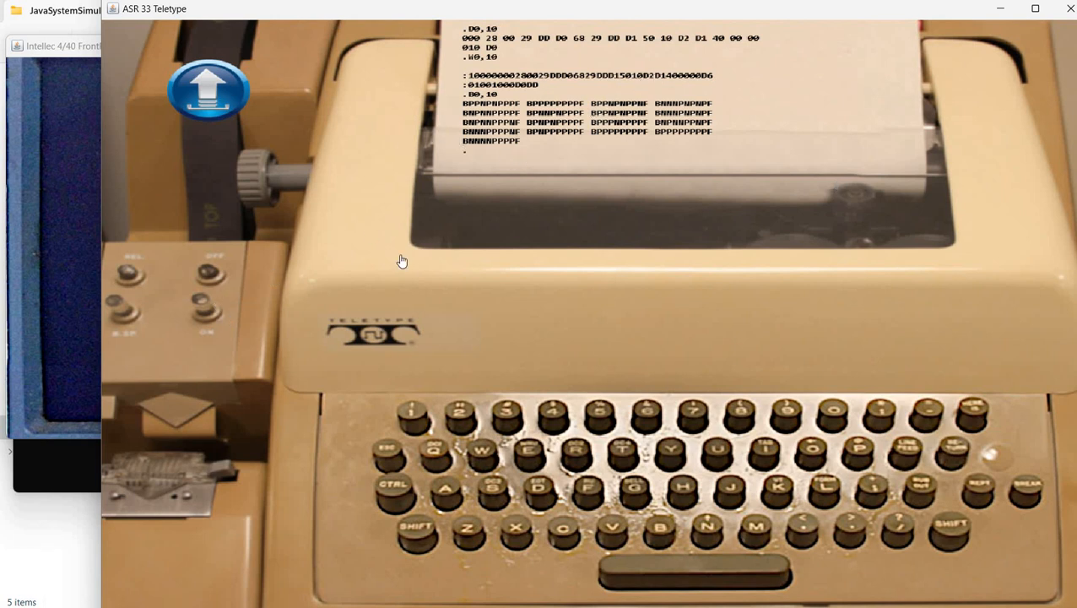
mouse_move(605, 358)
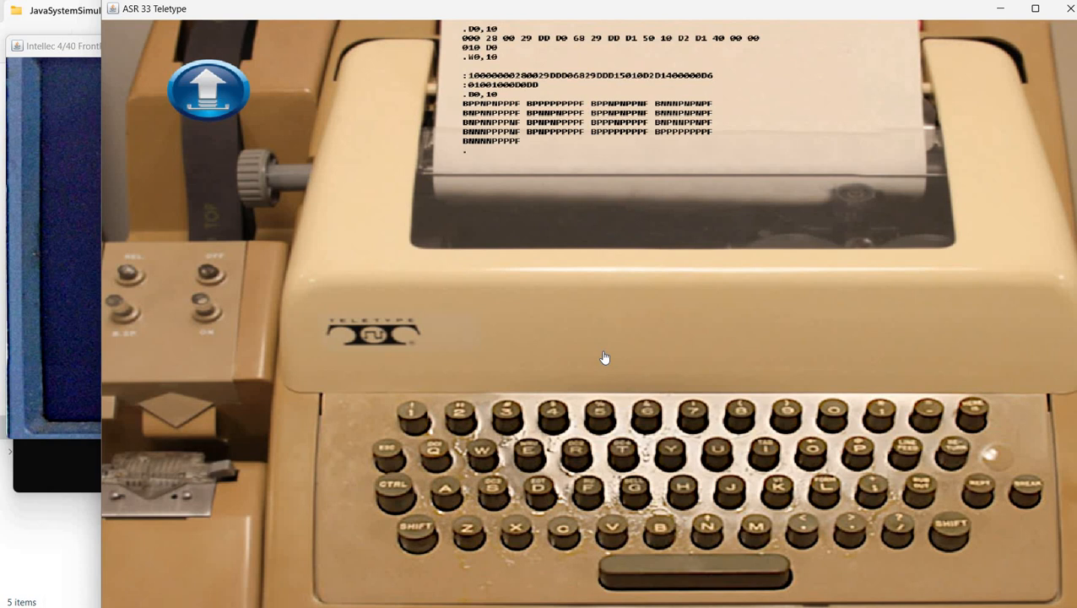
mouse_move(758, 229)
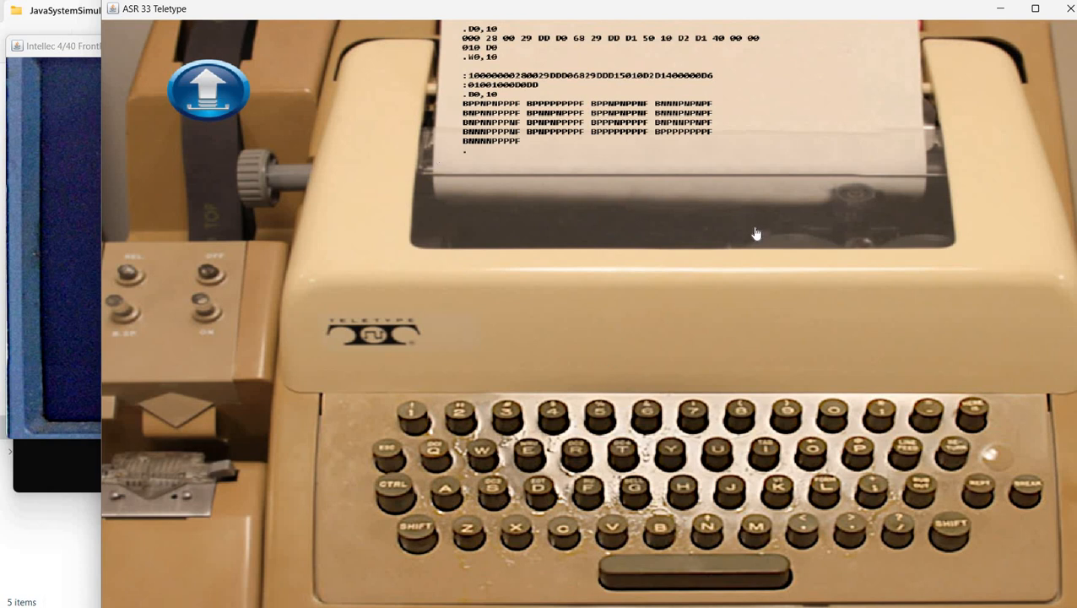
mouse_move(612, 132)
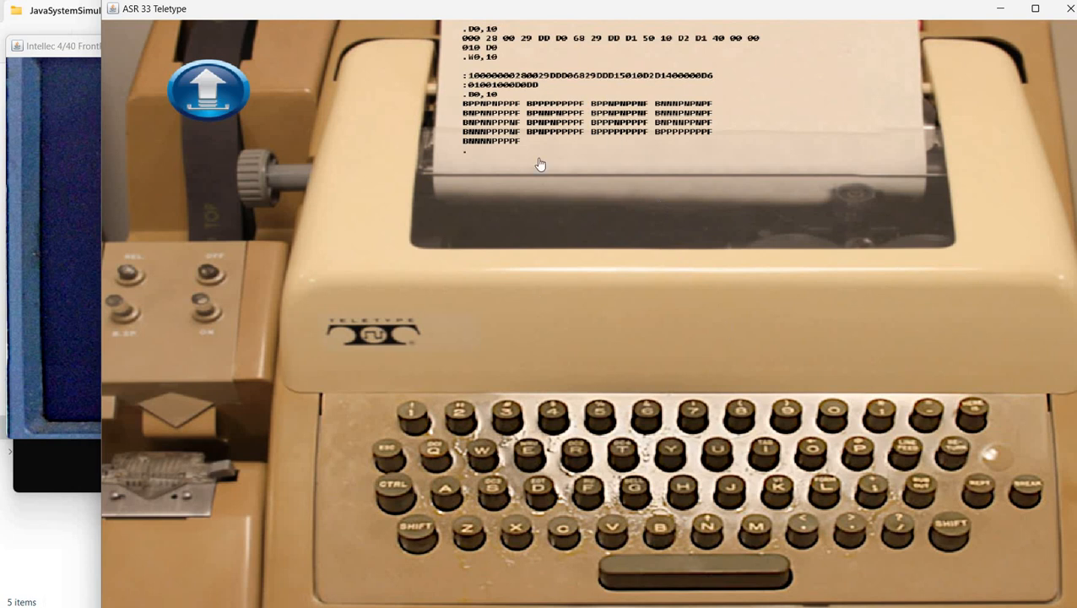
mouse_move(588, 209)
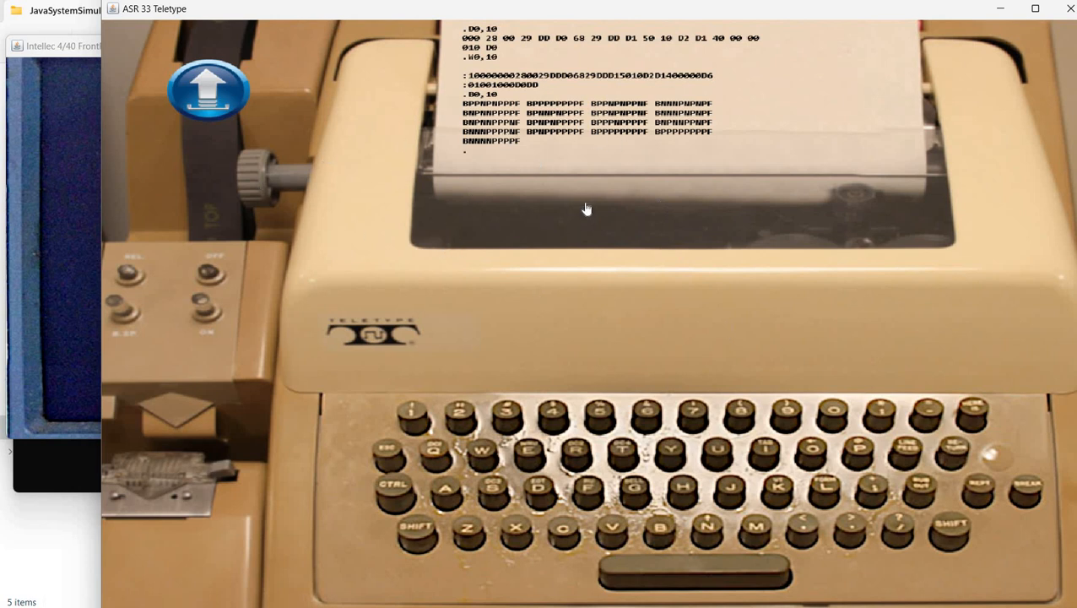
mouse_move(716, 239)
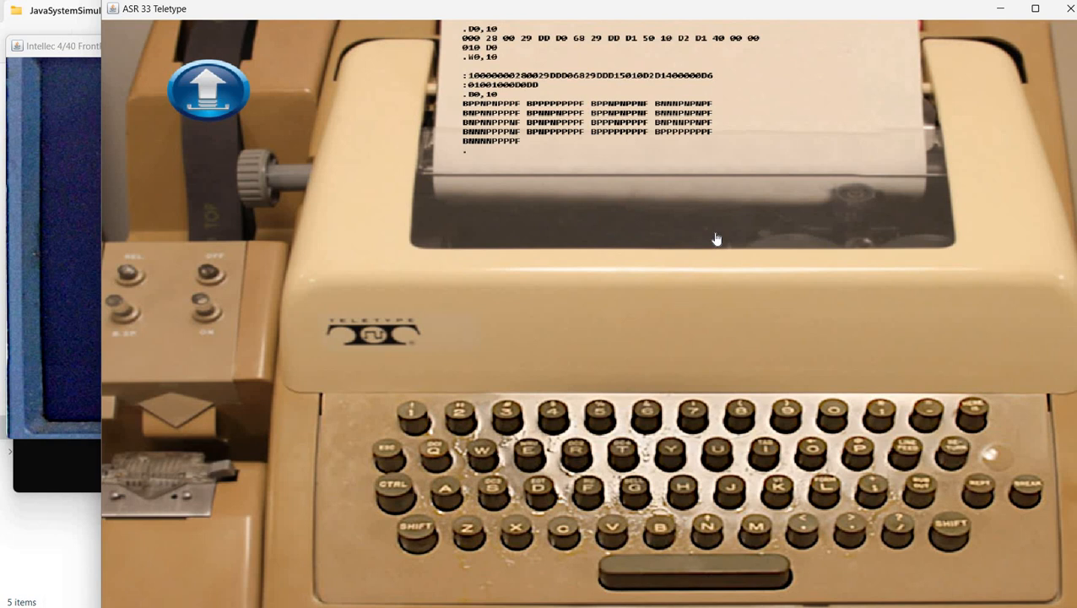
mouse_move(760, 233)
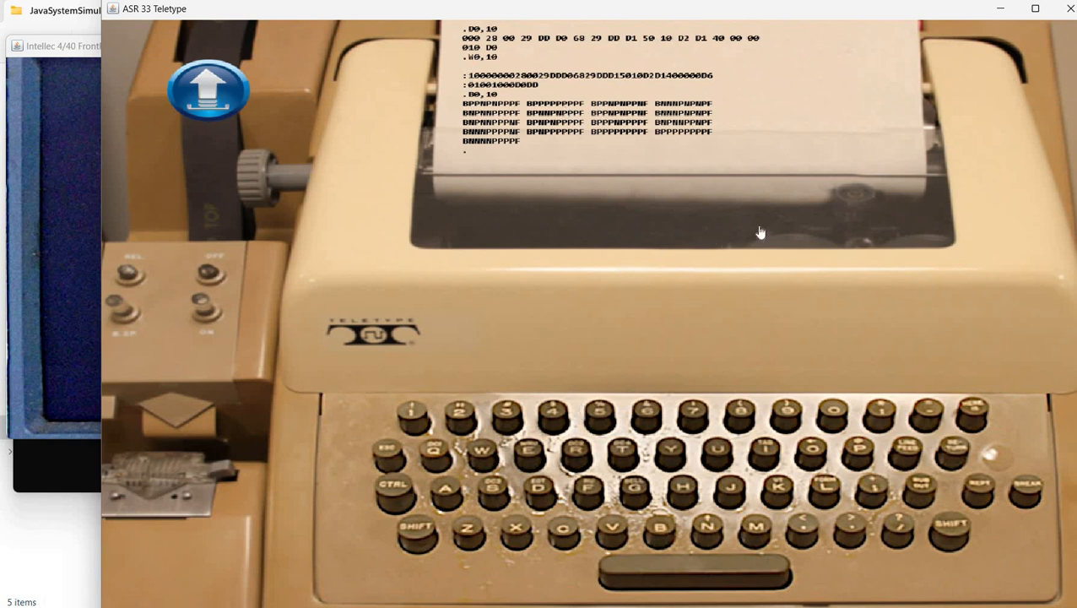
mouse_move(699, 189)
type("I")
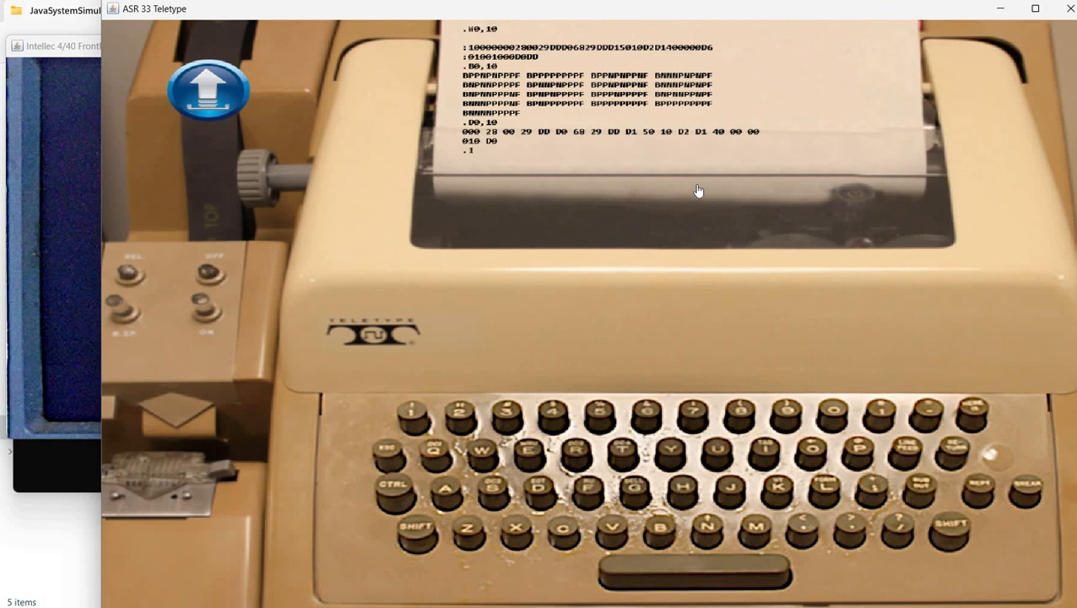
- Enter the D0,10 command to dump memory addresses 0 to 10
type("0,10")
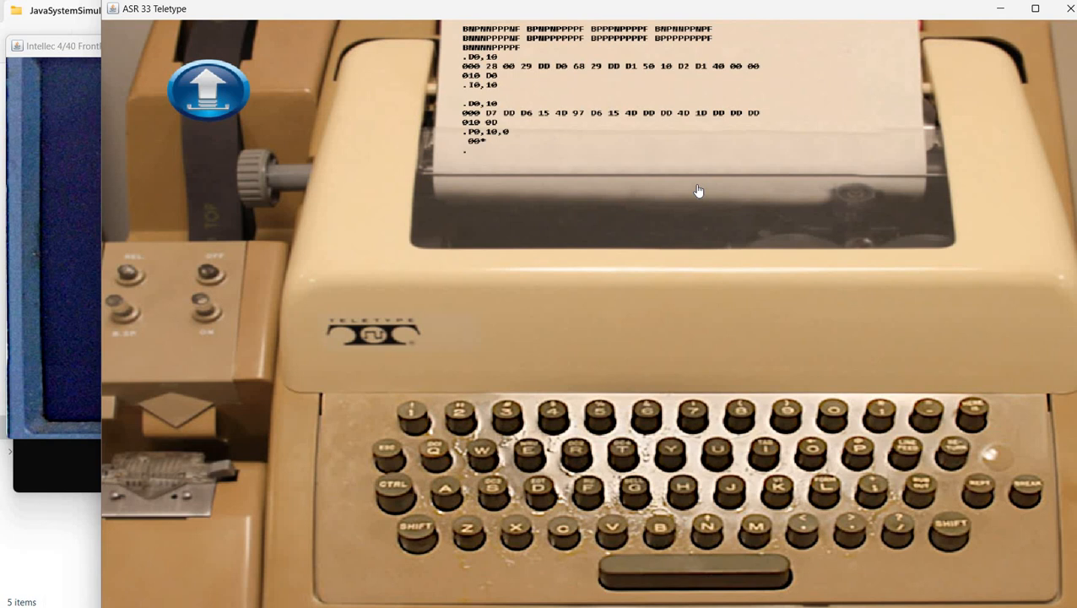
mouse_move(533, 239)
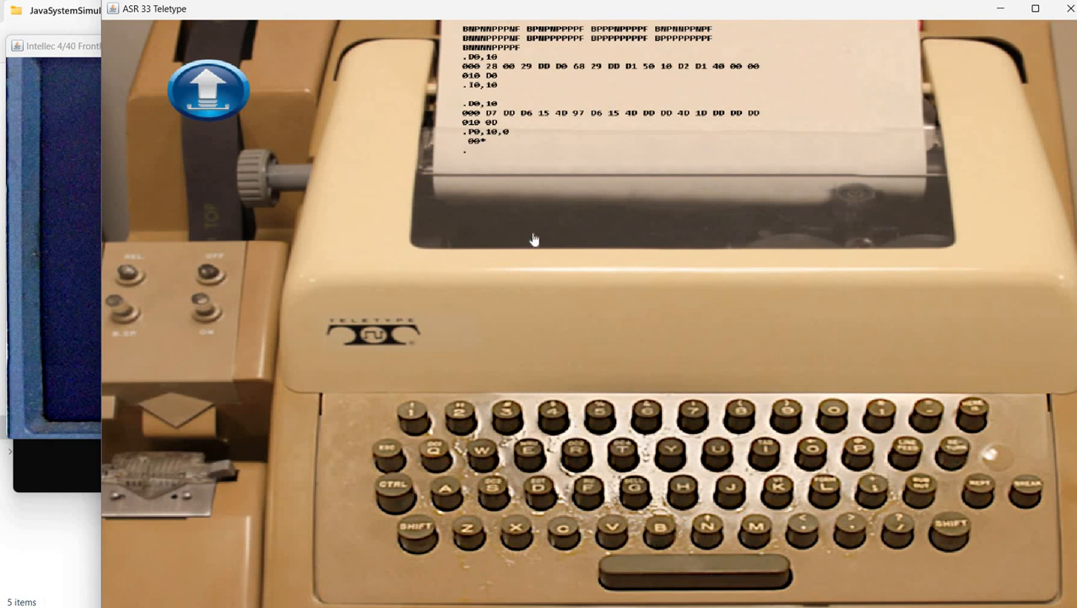
mouse_move(510, 142)
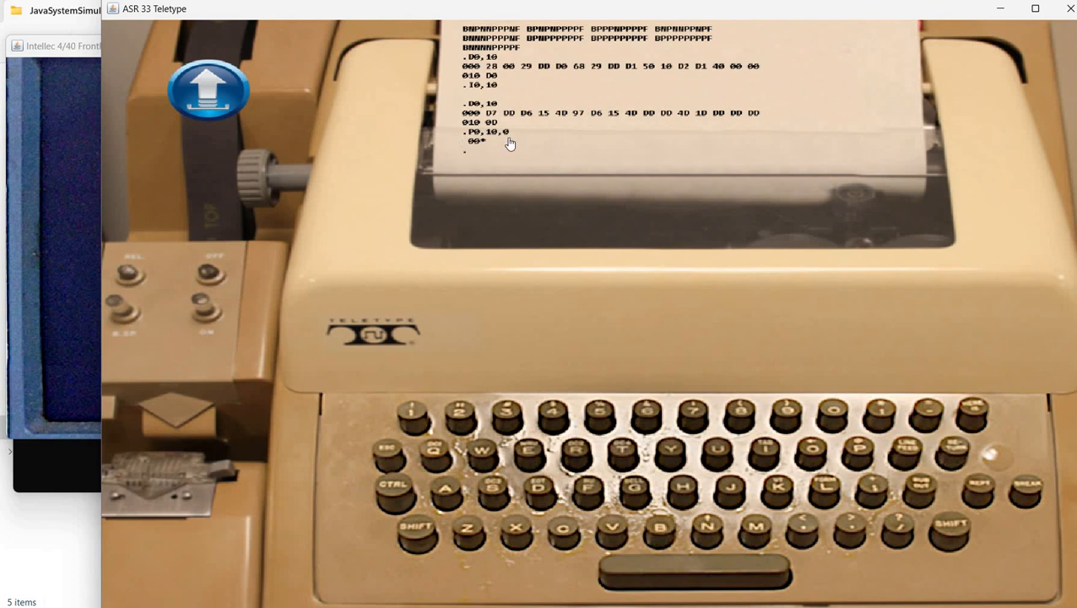
mouse_move(581, 260)
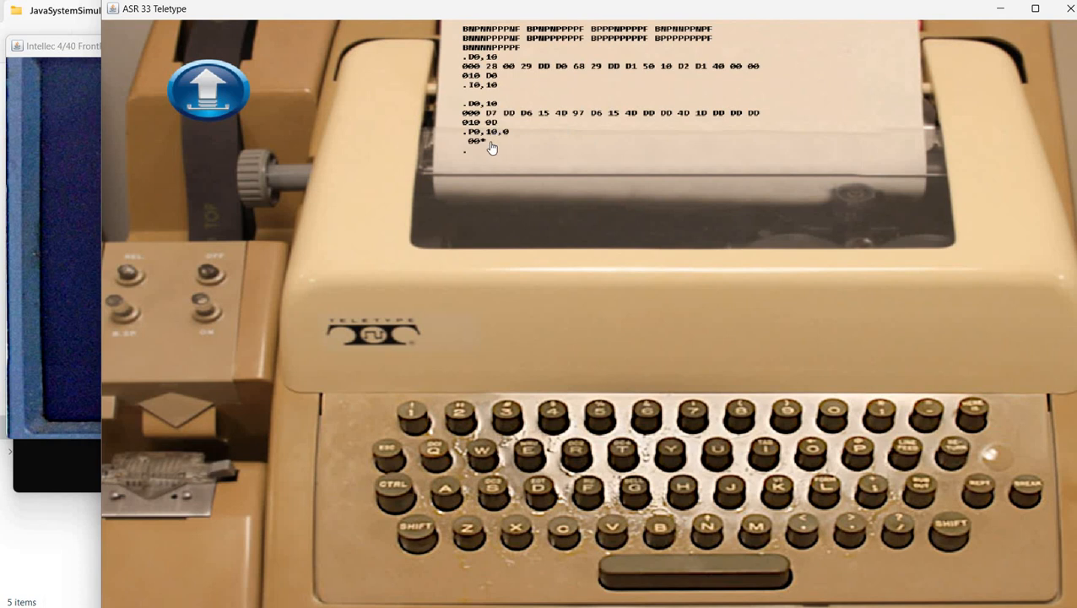
mouse_move(634, 287)
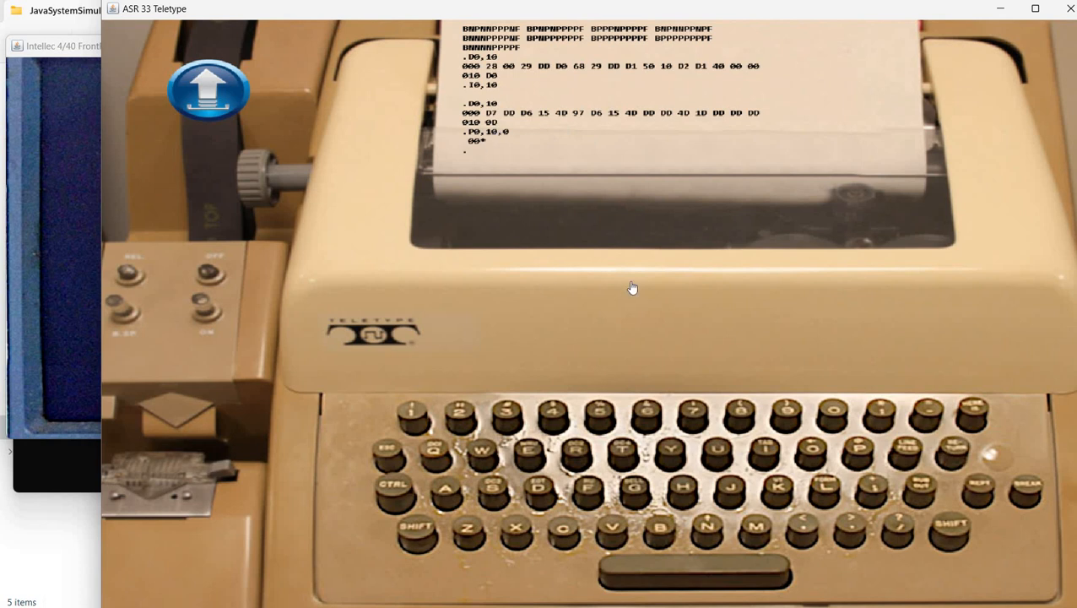